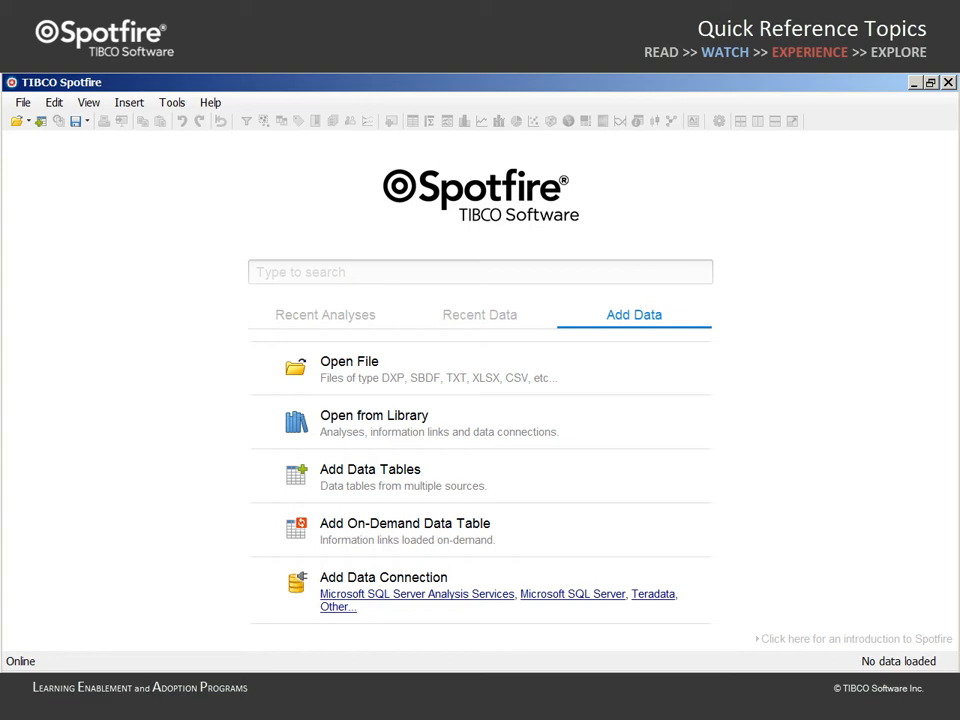
- Create a new information link in Information Designer with the selected Pharma-Sales columns added
click(172, 102)
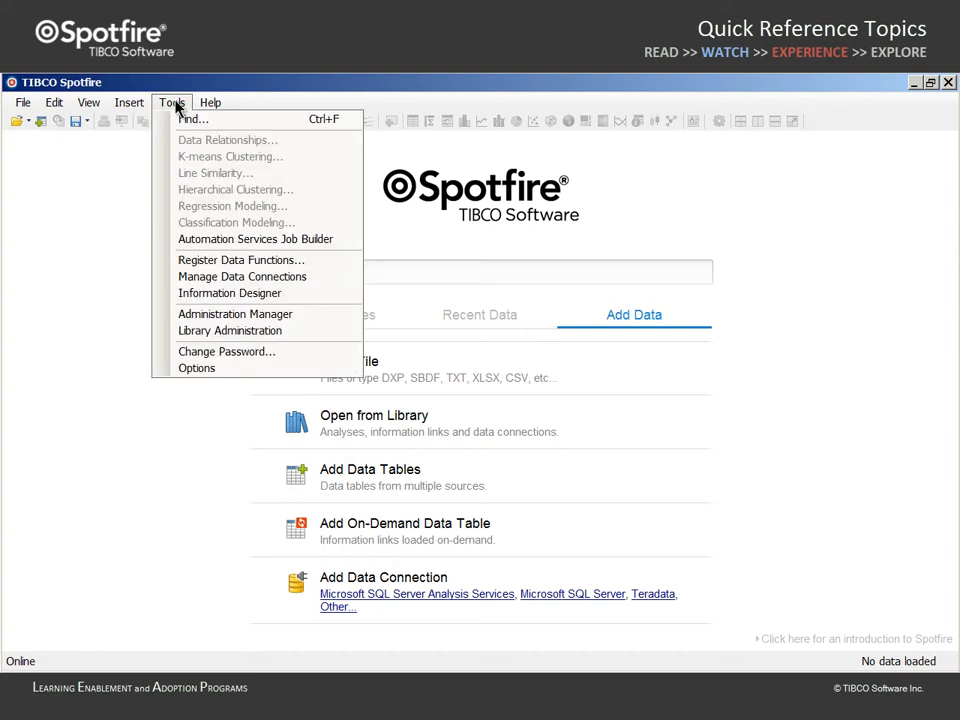
mouse_move(228, 292)
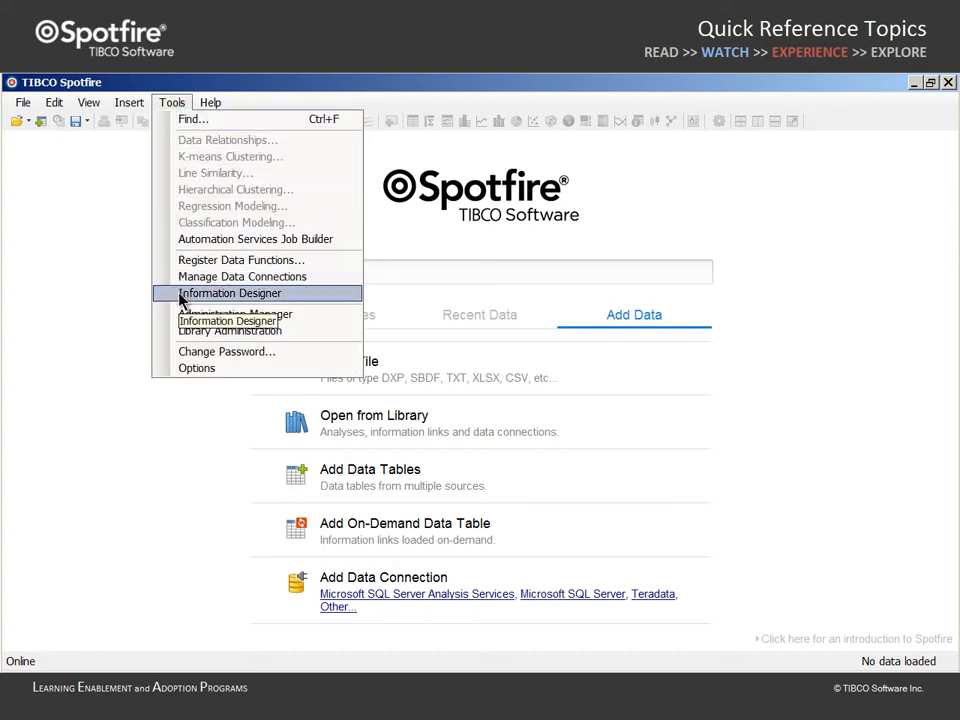
click(230, 292)
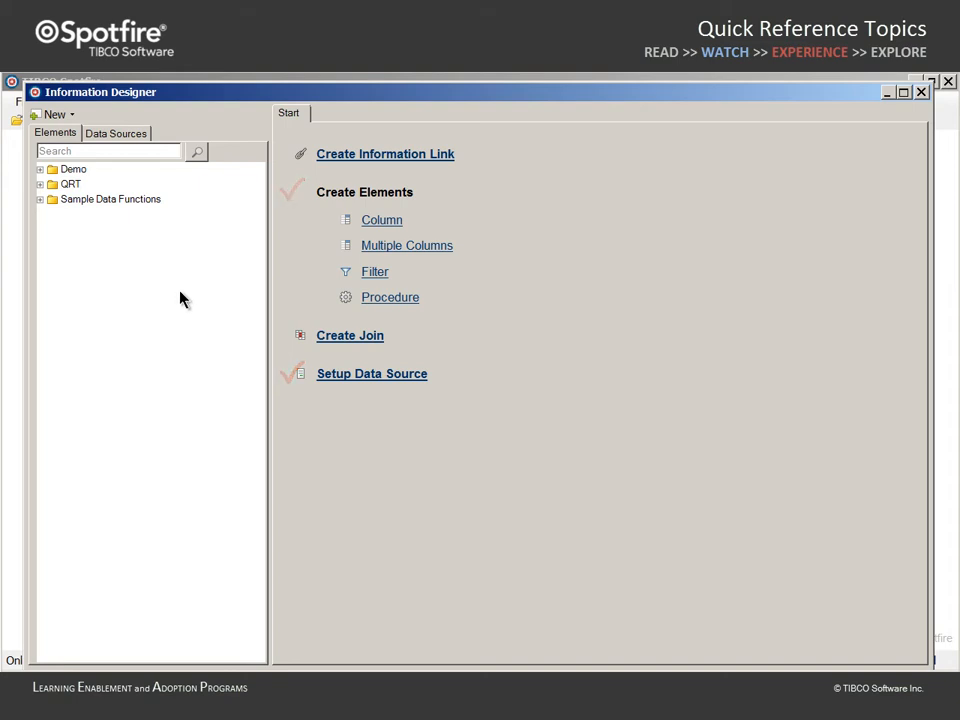
click(384, 152)
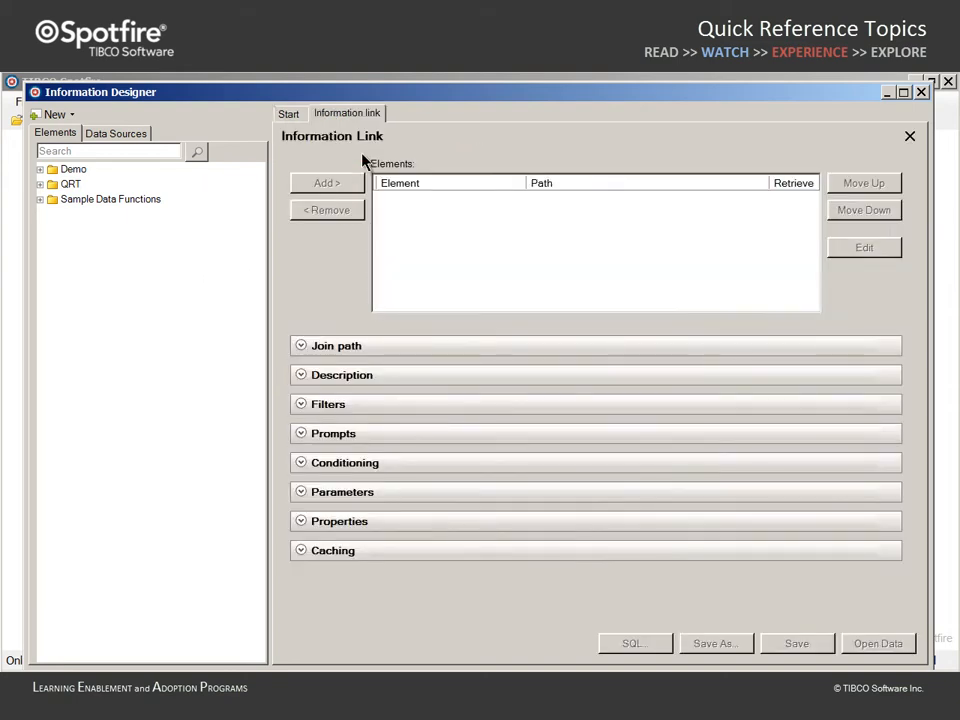
click(40, 168)
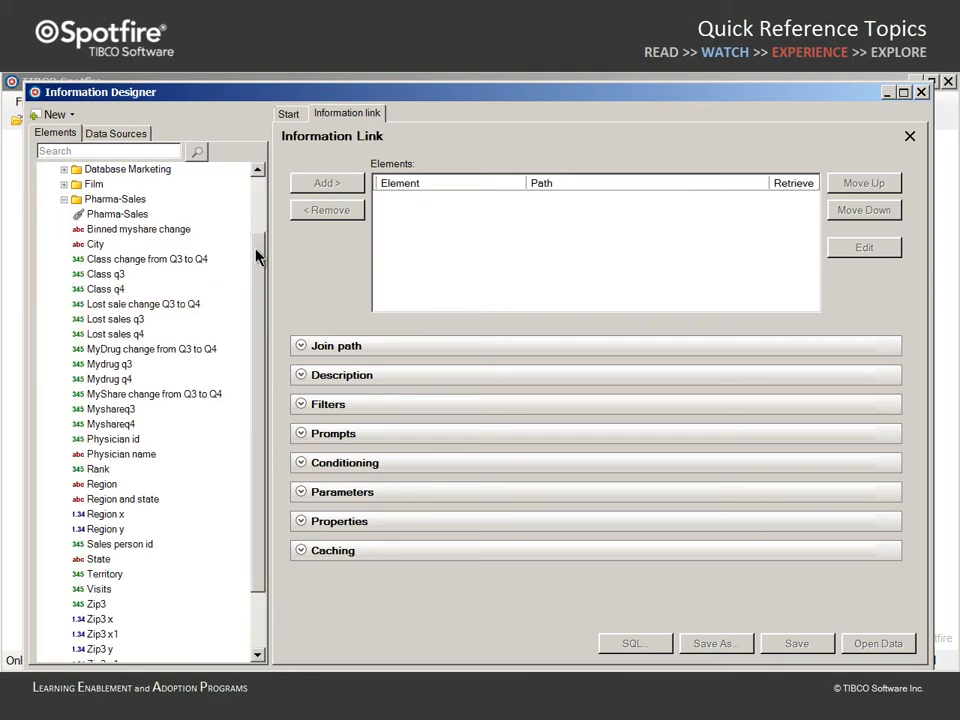
scroll(down, 3)
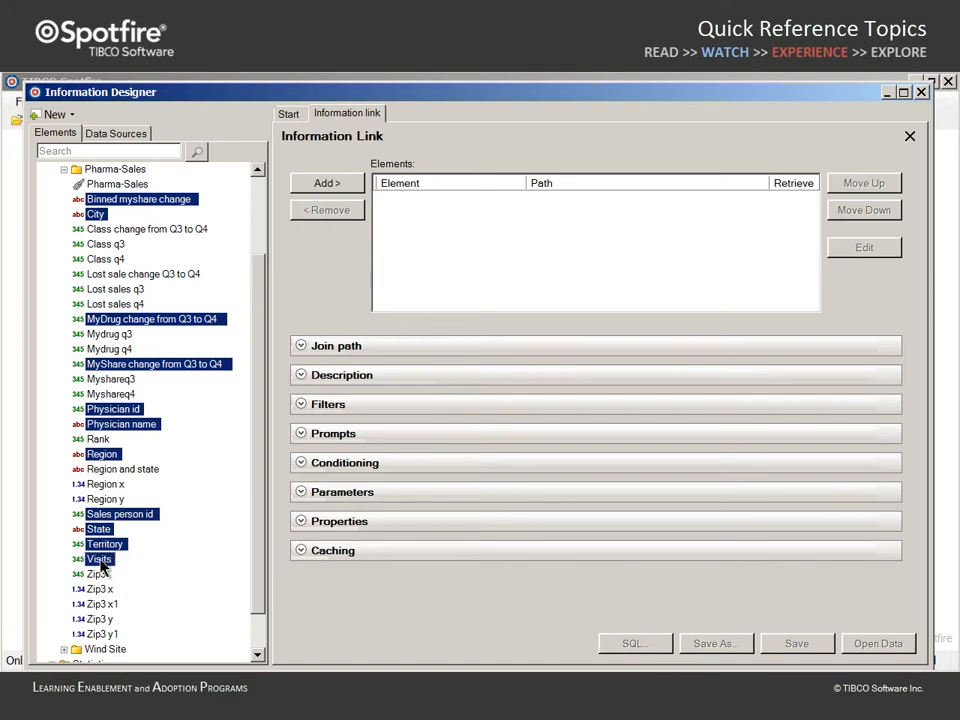
click(328, 182)
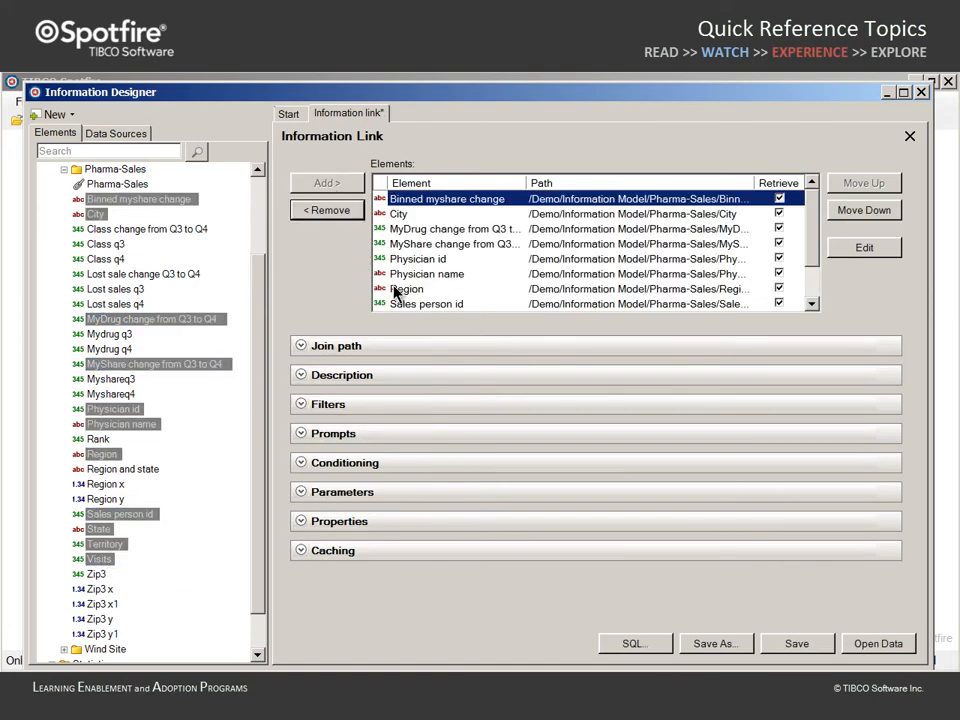
- Move Region, State and City to the top of the link's element list
click(864, 184)
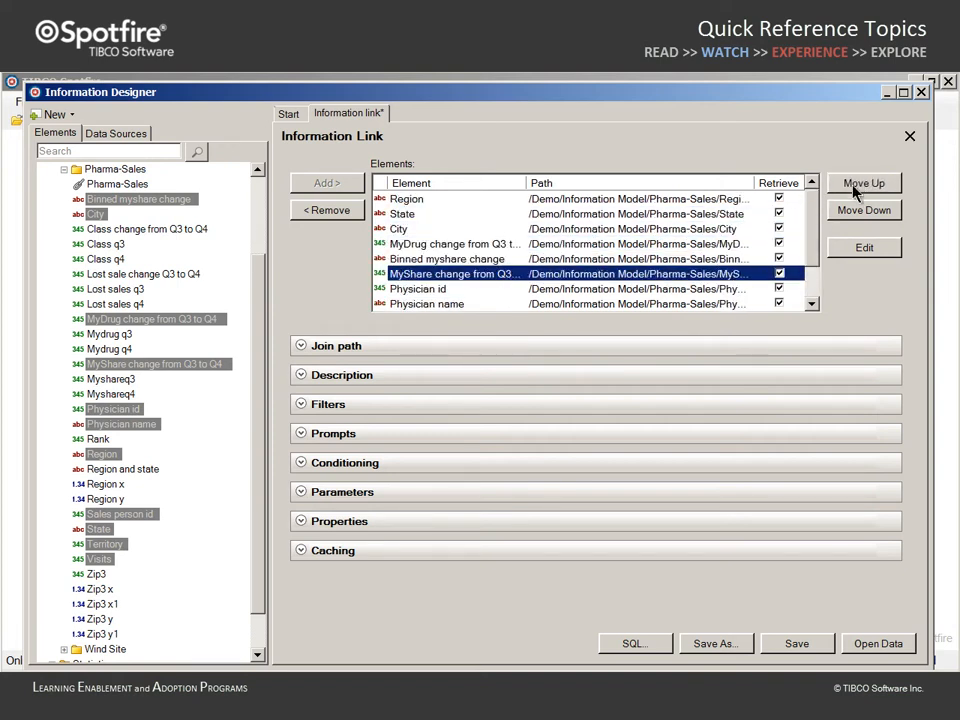
click(864, 182)
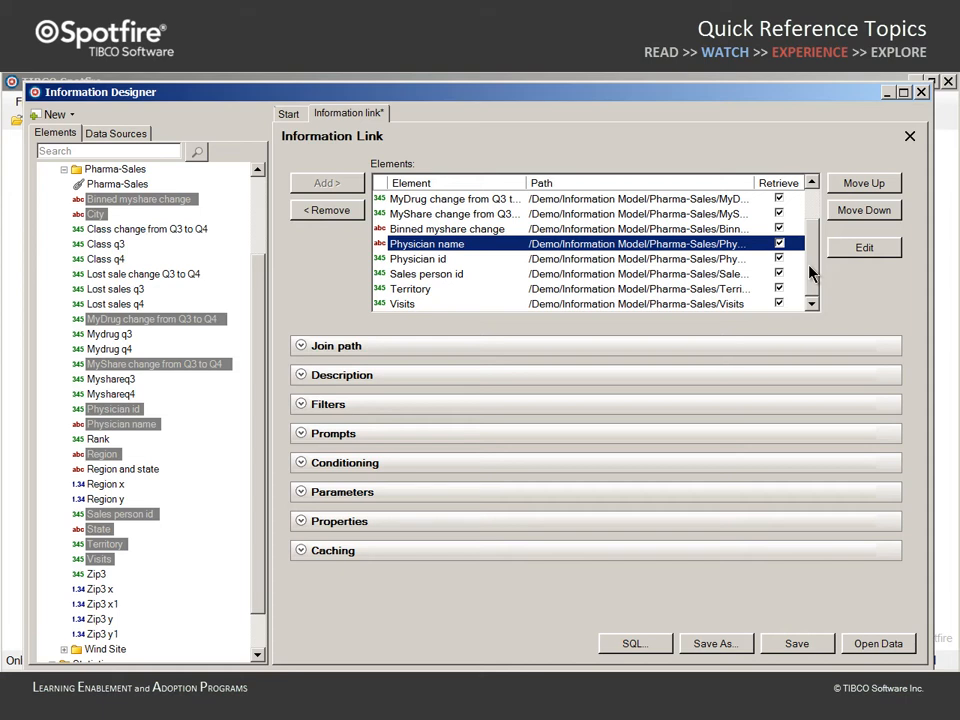
mouse_move(812, 276)
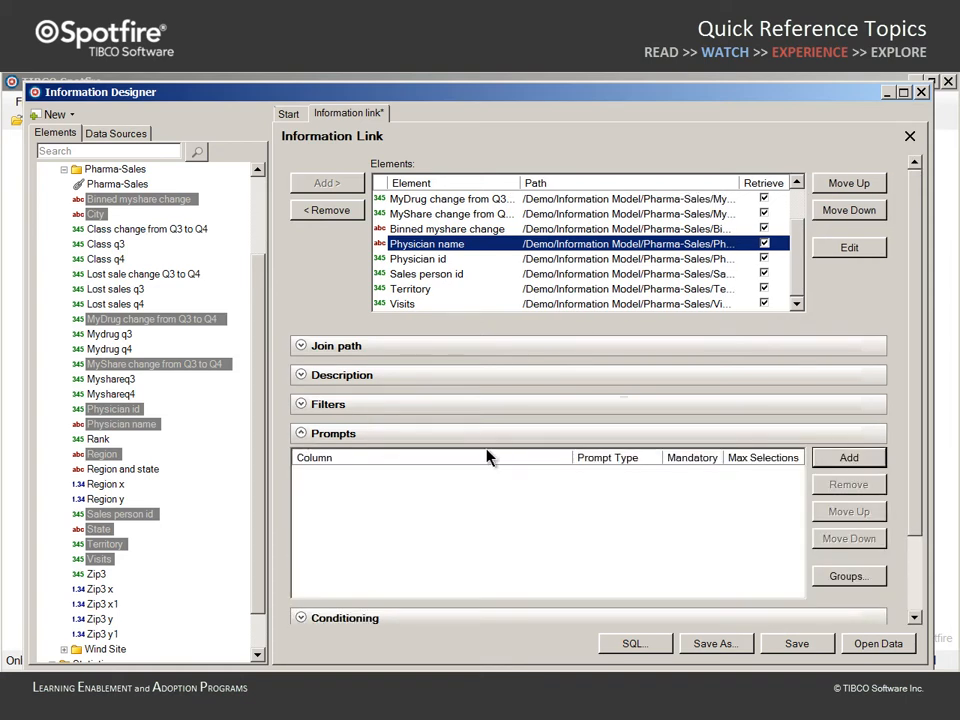
- Add Region as a mandatory single-selection prompt
click(848, 456)
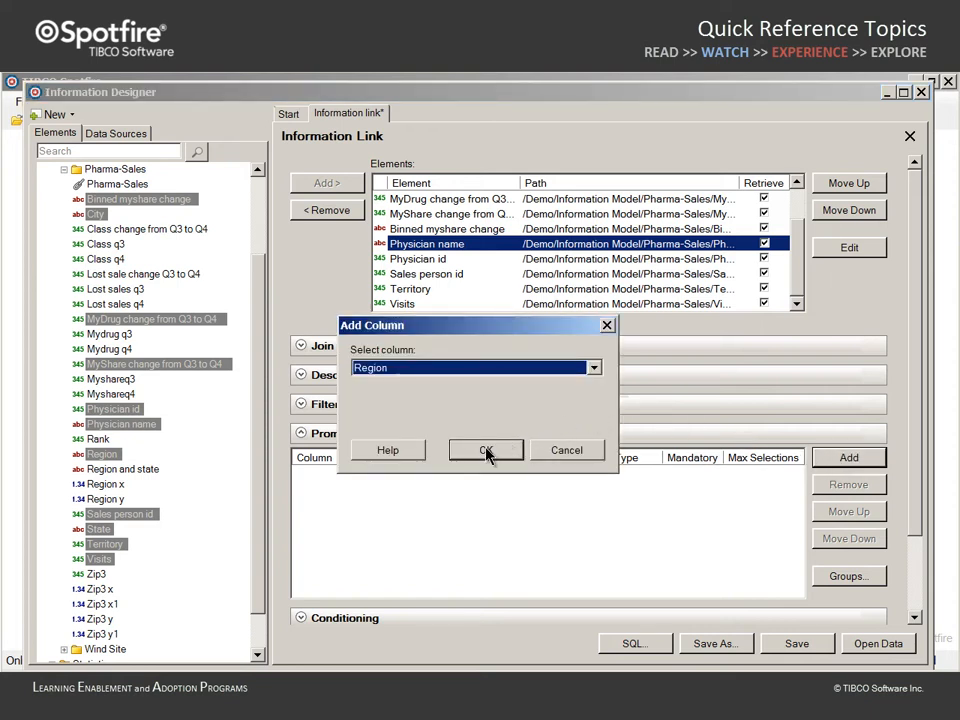
click(486, 450)
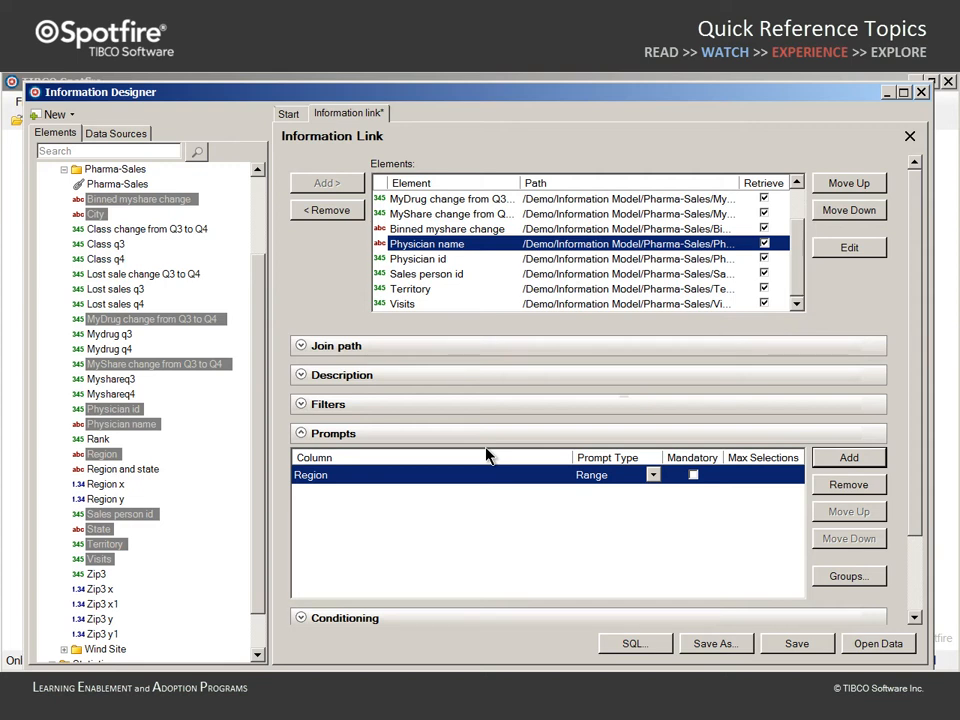
click(652, 474)
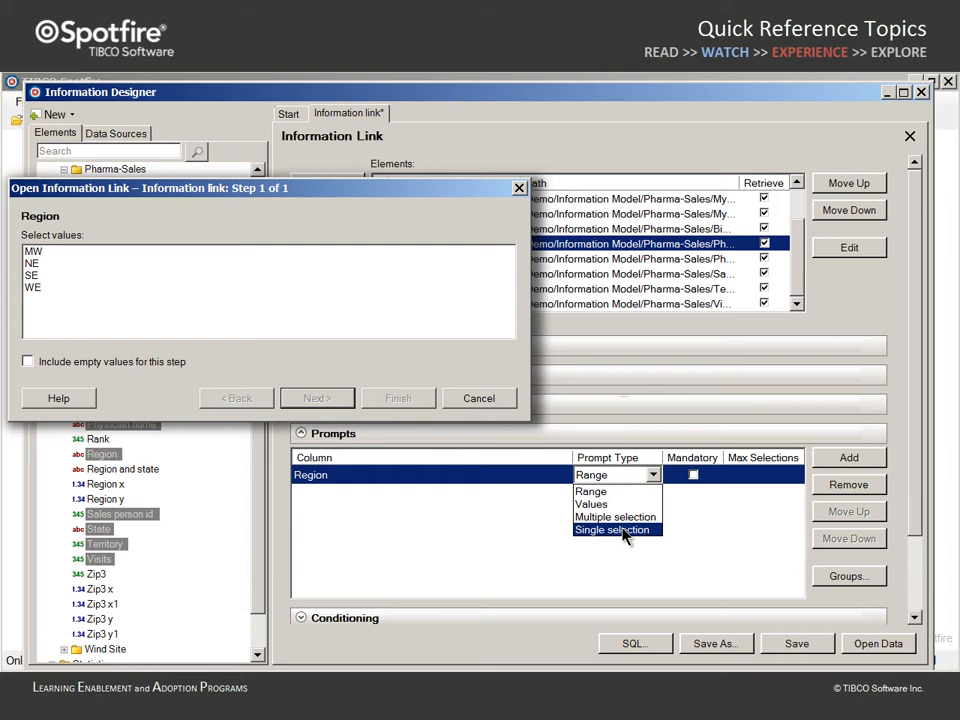
click(32, 268)
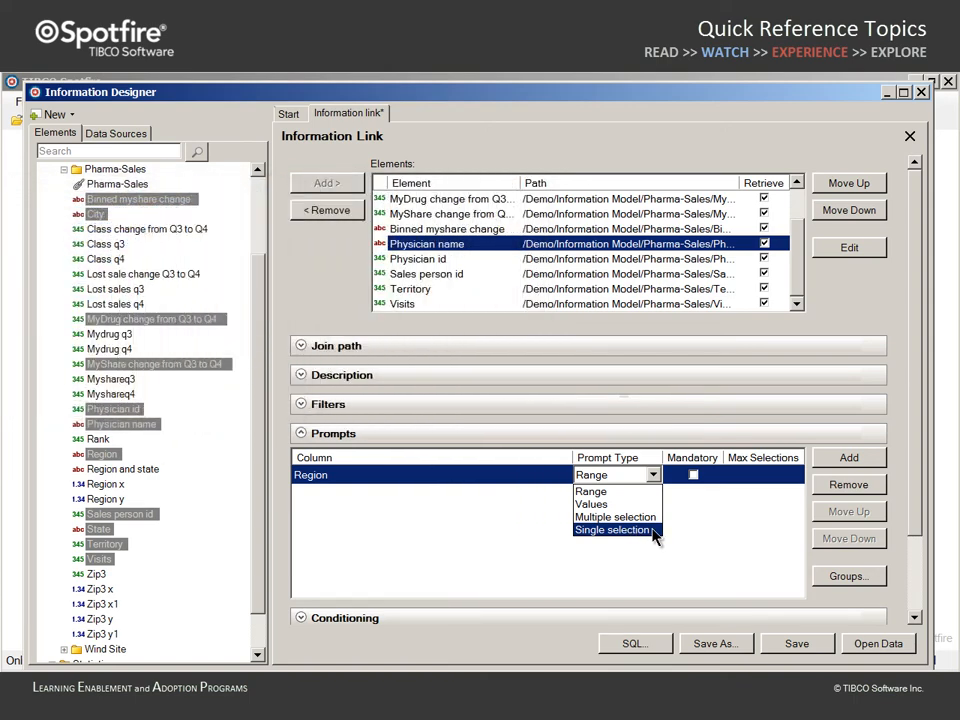
click(614, 530)
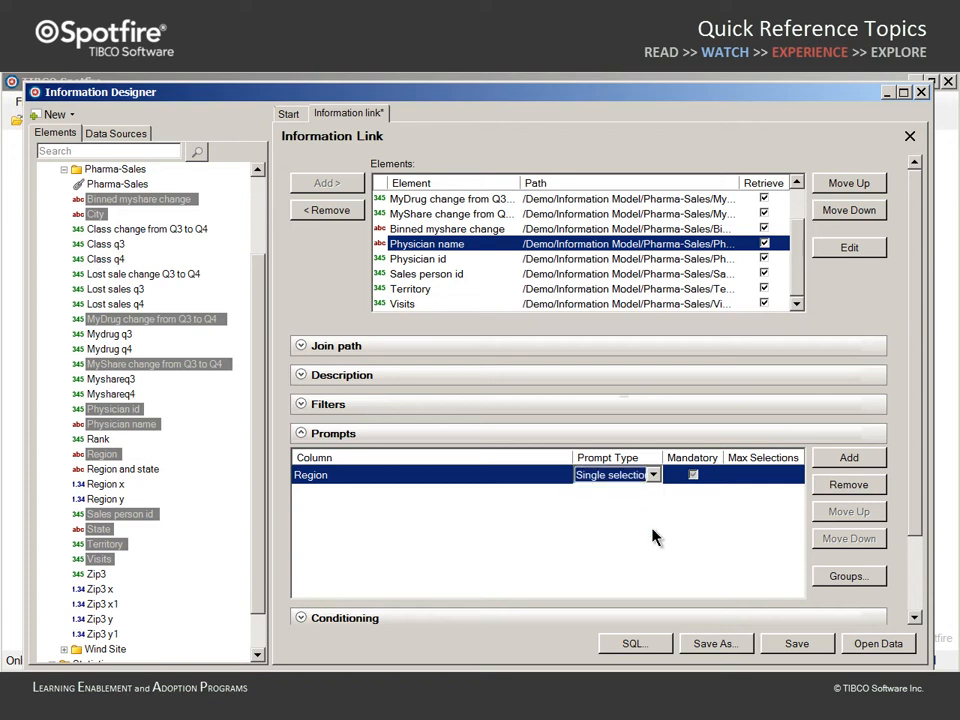
mouse_move(696, 524)
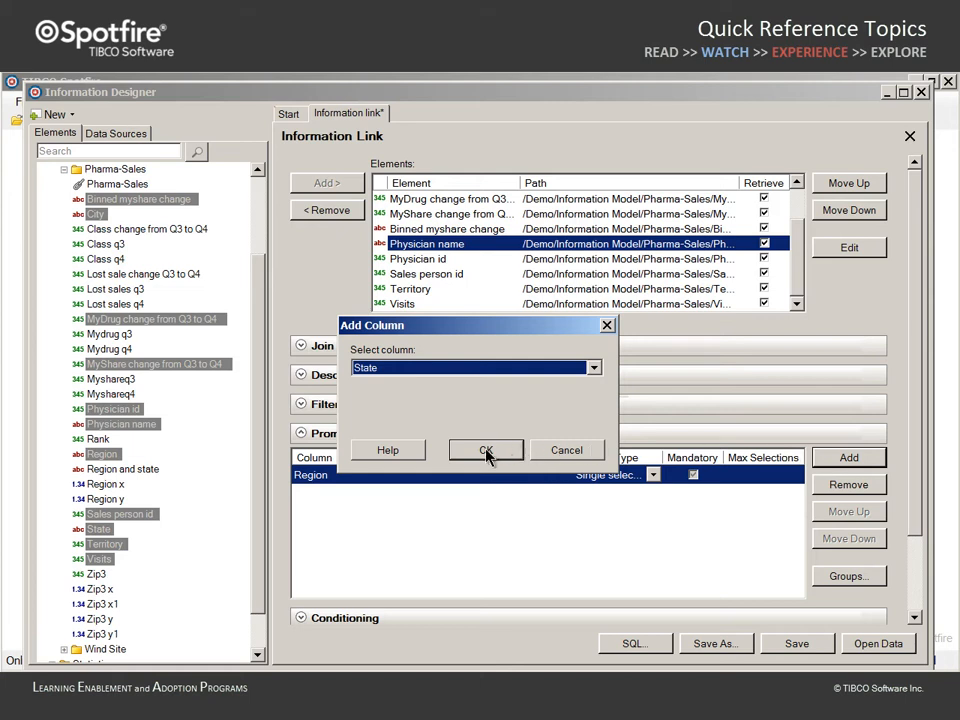
- Add State as a mandatory multiple-selection prompt and review the Groups settings
click(486, 450)
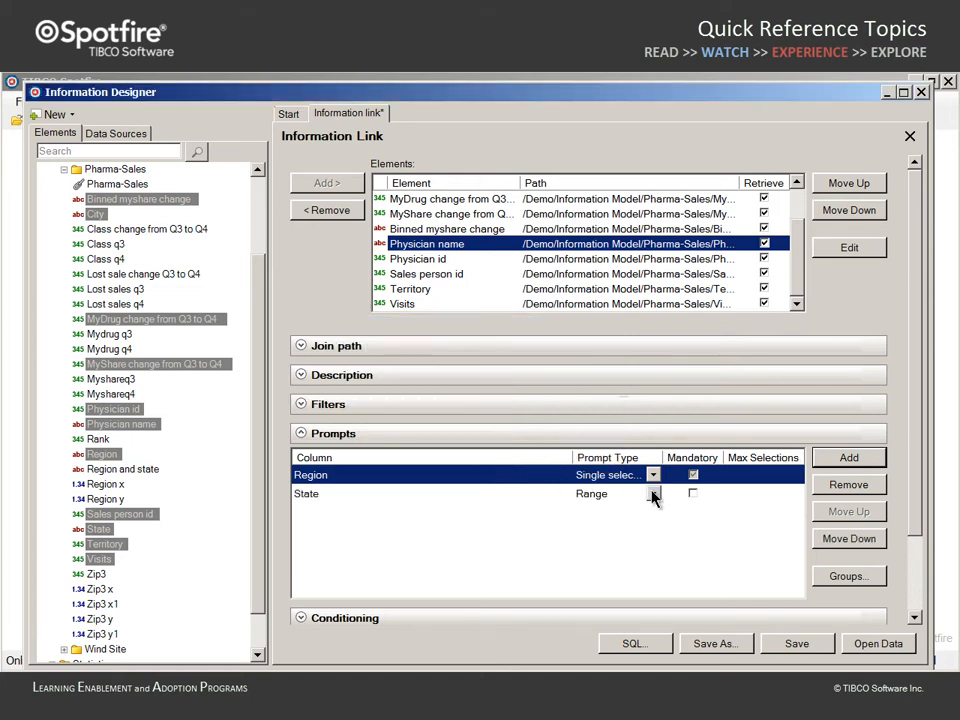
click(652, 492)
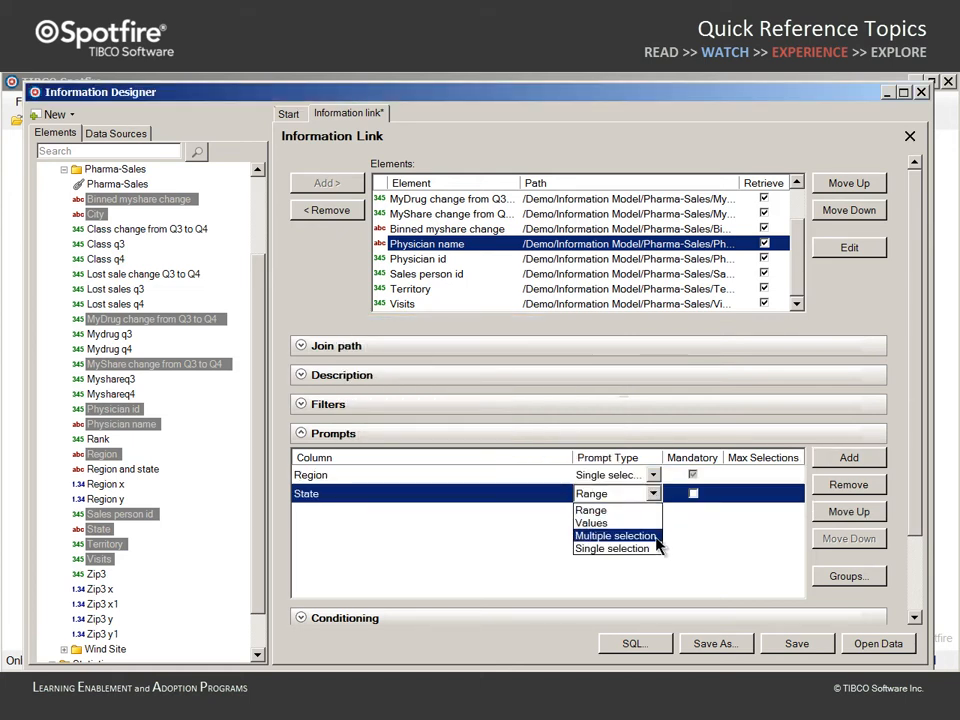
click(616, 536)
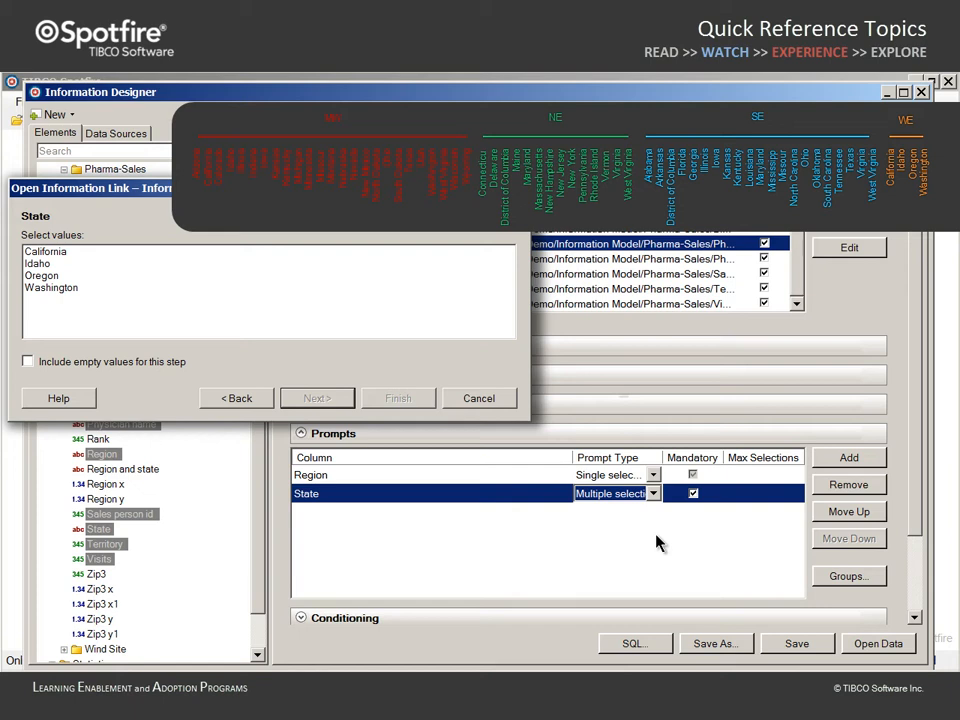
mouse_move(808, 580)
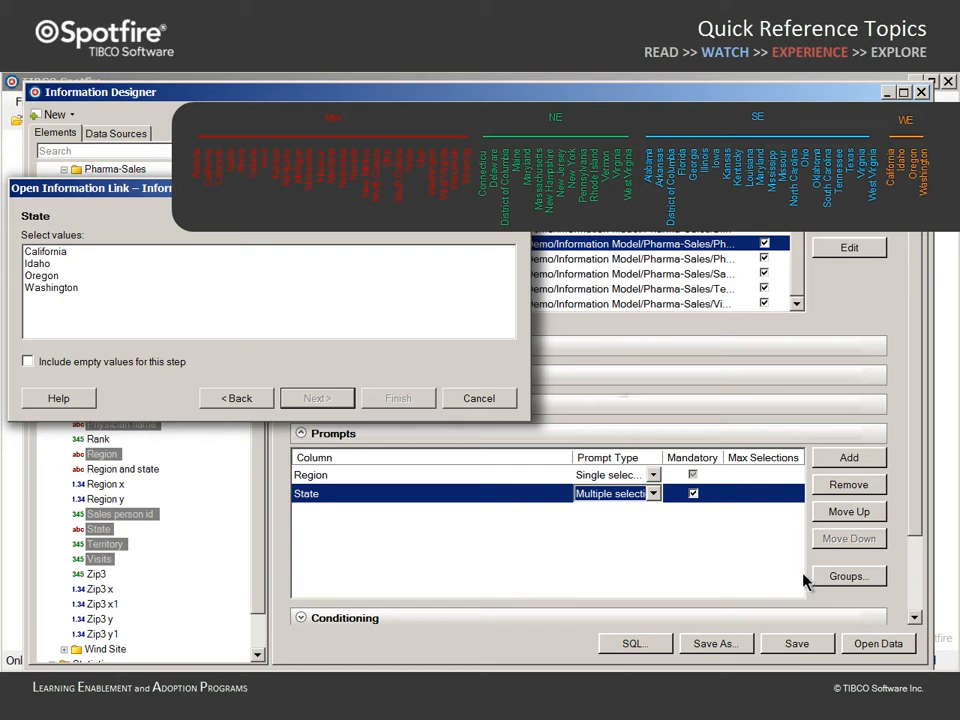
click(848, 576)
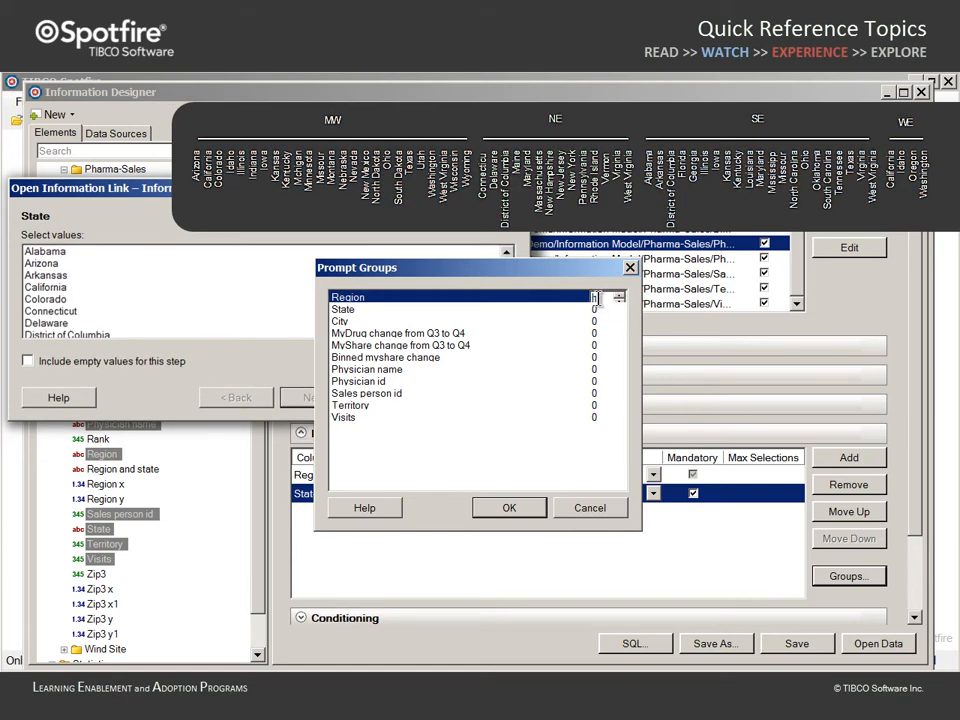
click(508, 508)
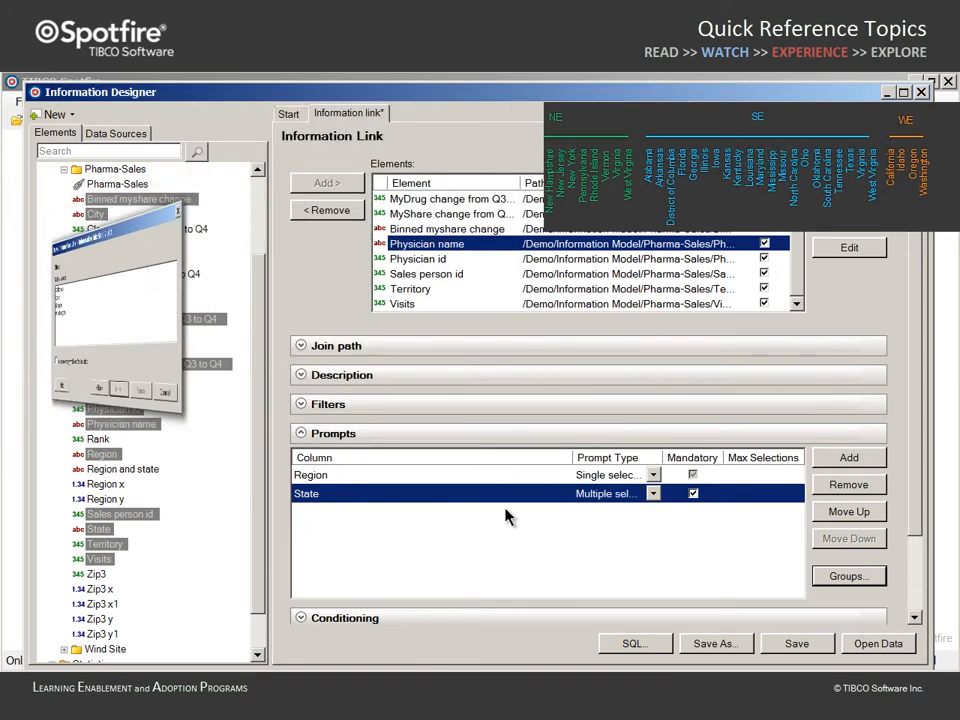
- Add MyShare change from Q3 to Q4 as a range prompt
click(848, 456)
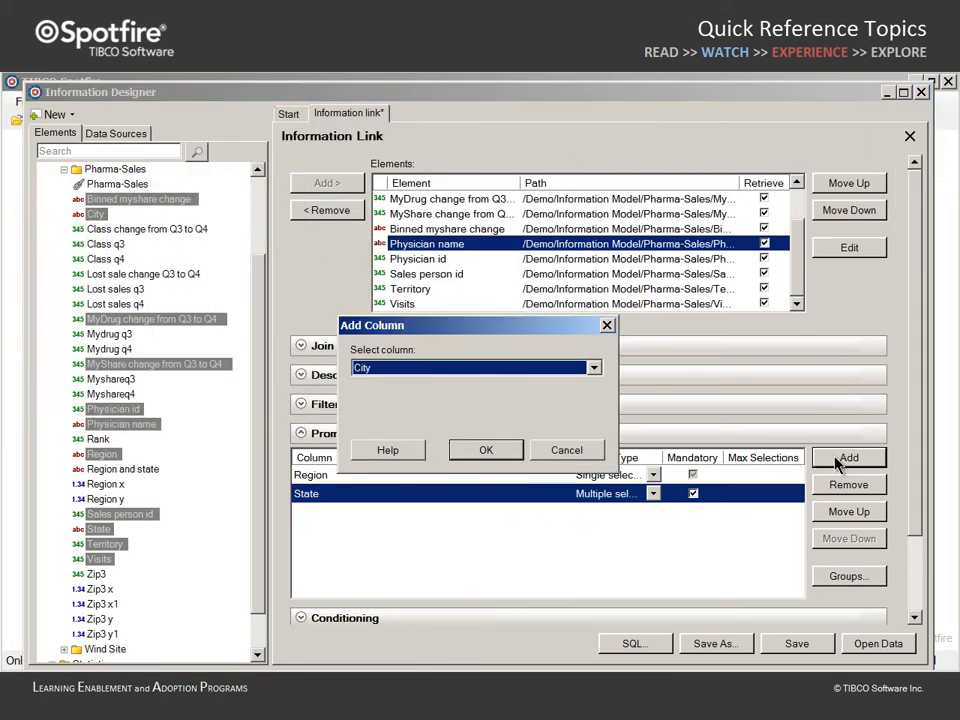
click(592, 368)
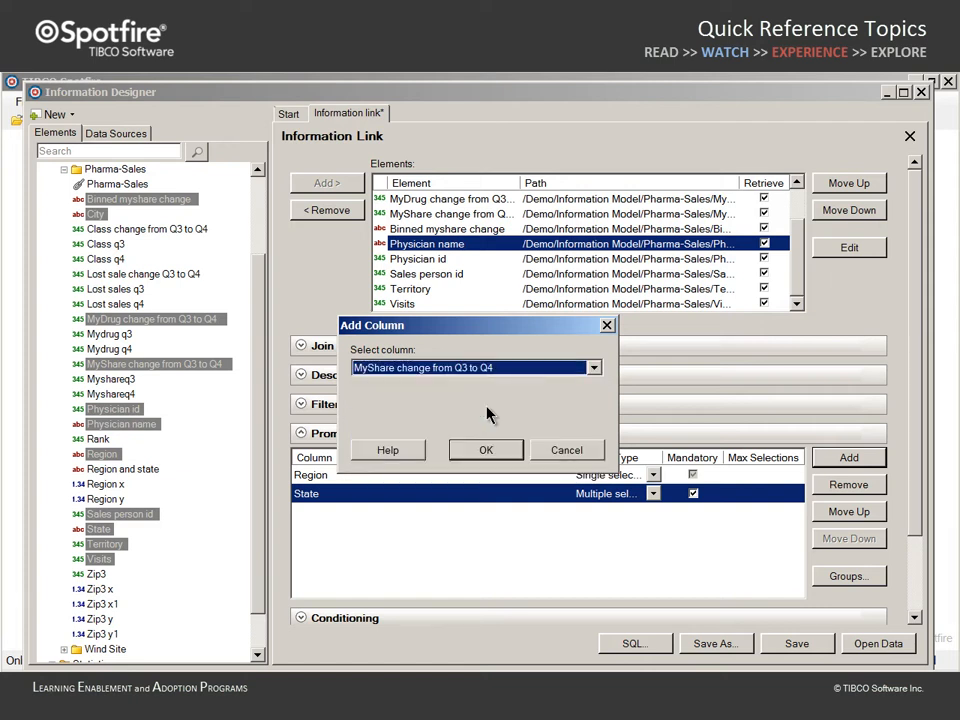
click(486, 450)
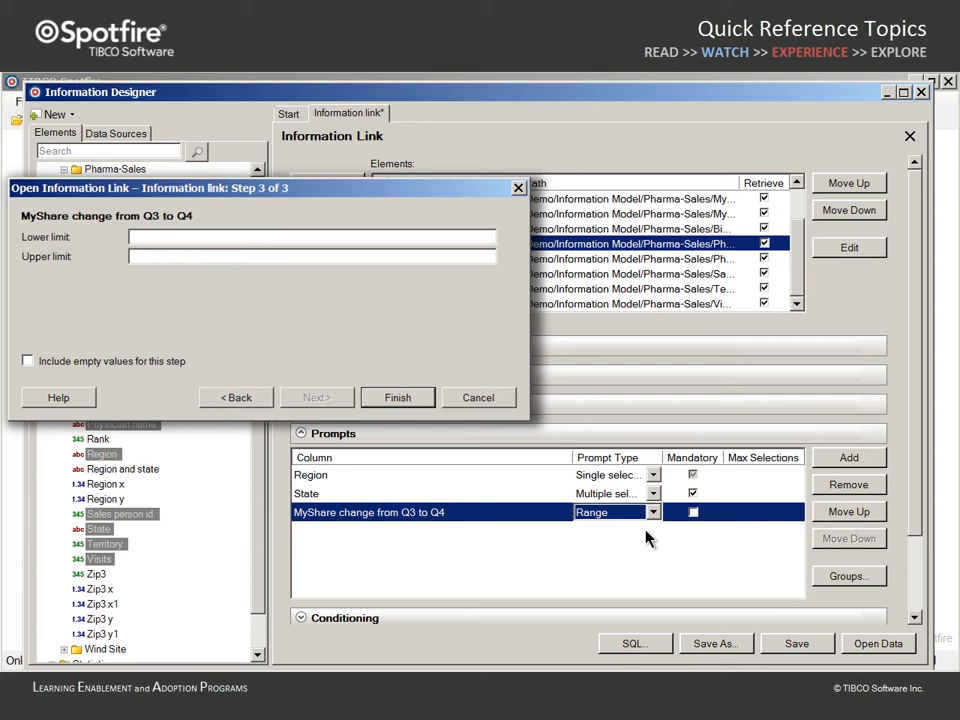
mouse_move(696, 528)
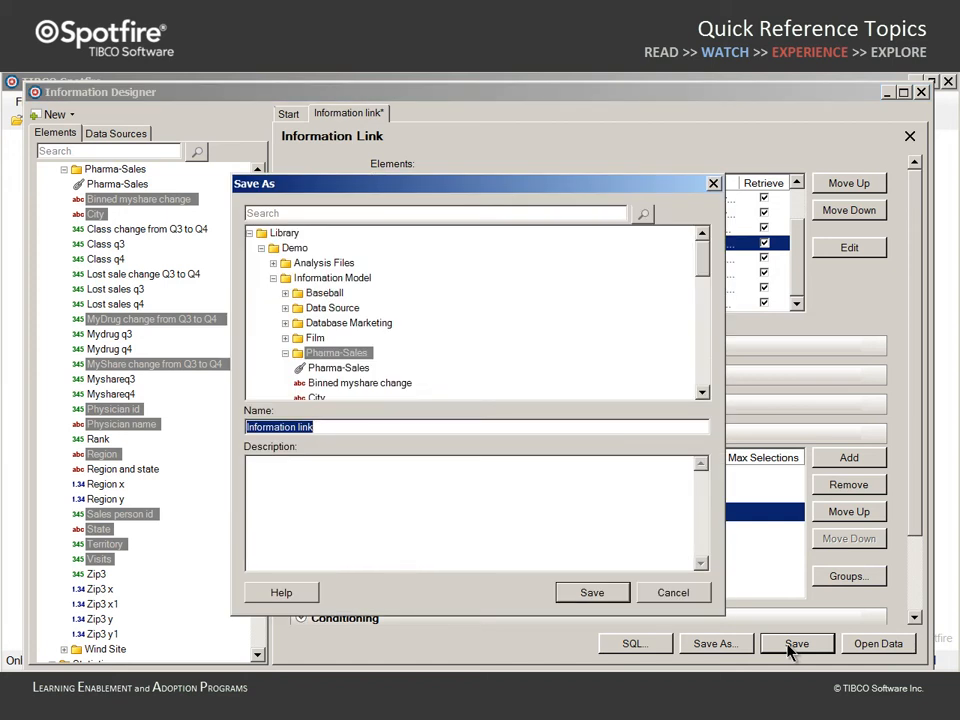
- Save the link as Pharma-Sales_Prompts with a description about prompting before querying the Pharma-Sales database
text(Pharma-Sales_Prompts)
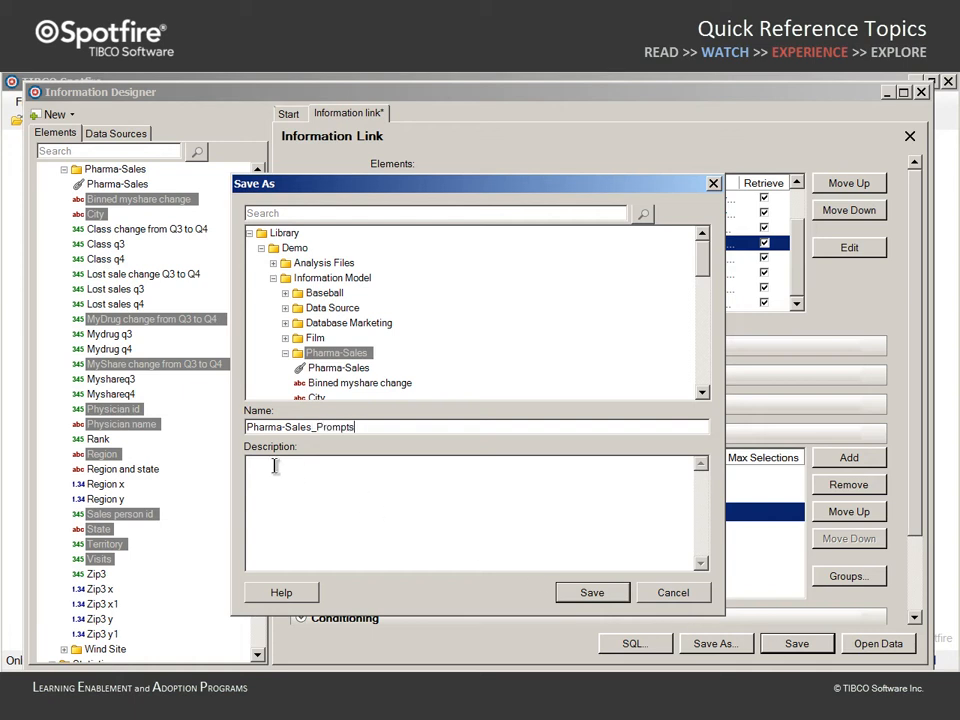
text(This information link will provide prompts)
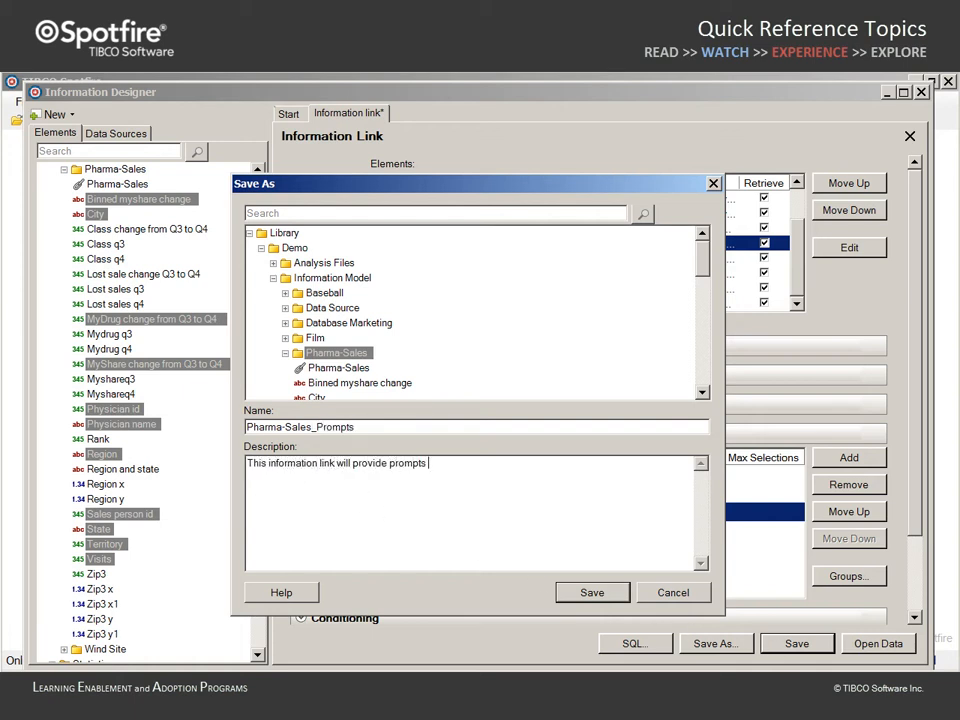
text(before querying the Pharma-Sa)
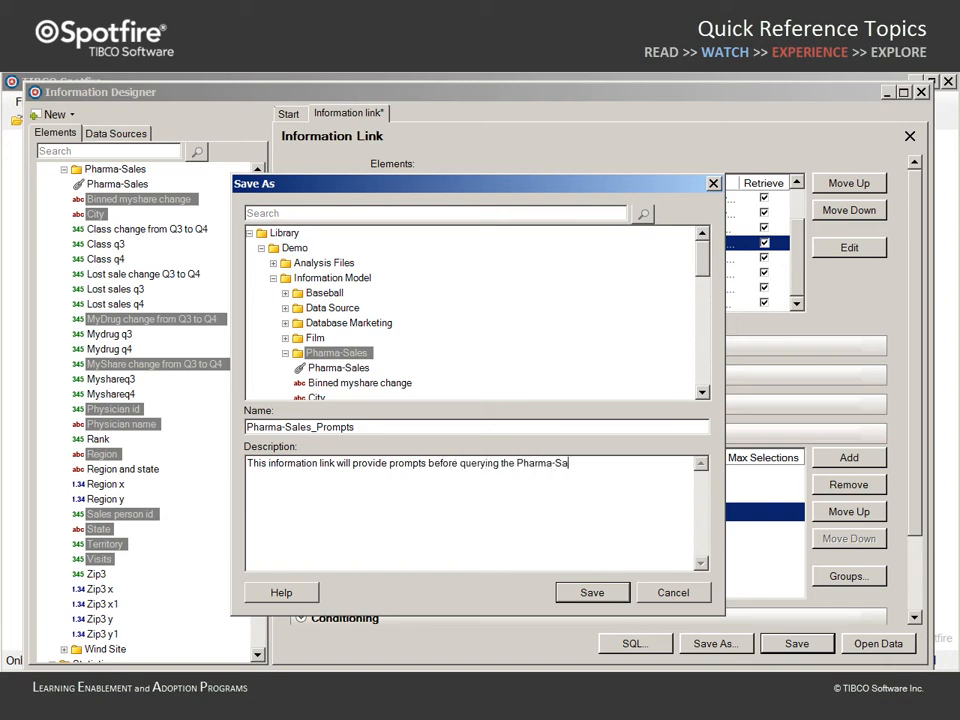
text(les database)
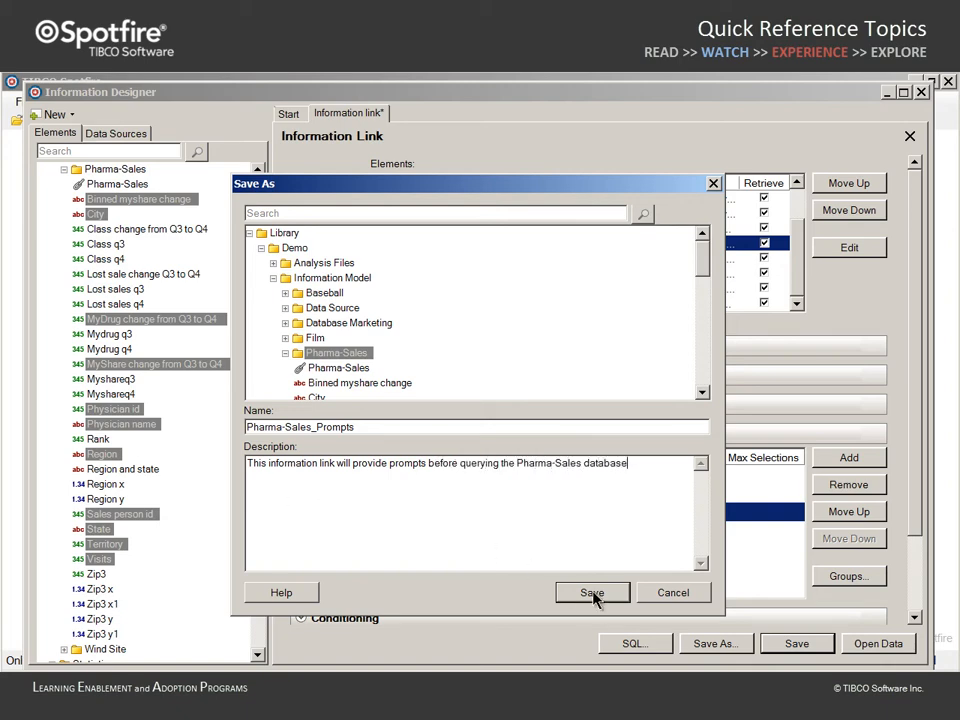
click(592, 592)
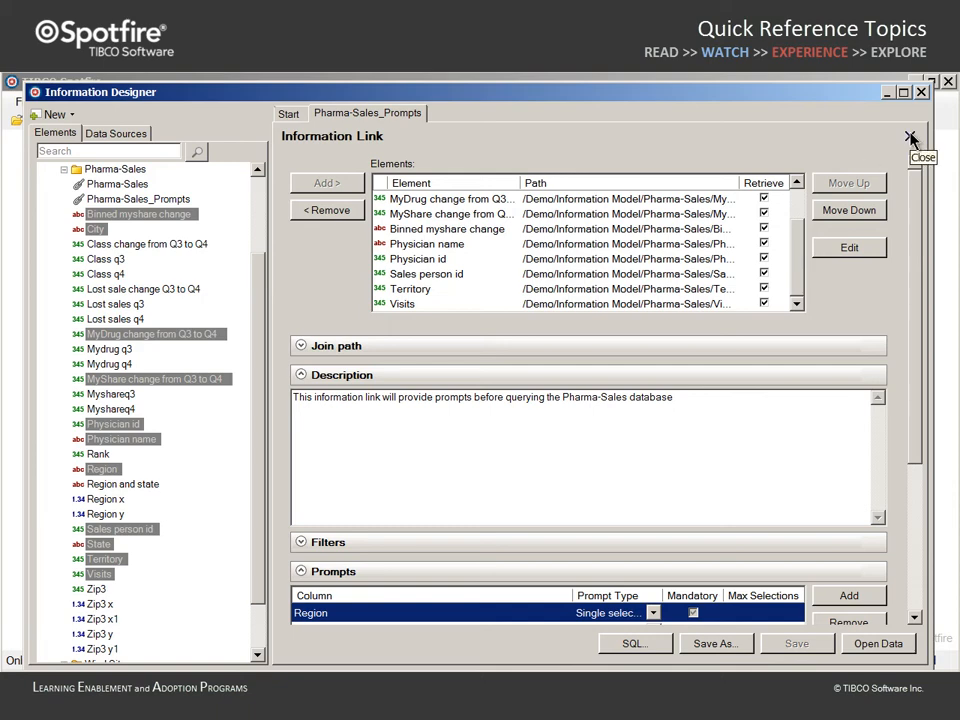
- Close Information Designer and open Pharma-Sales_Prompts from the library's Pharma-Sales folder
click(910, 136)
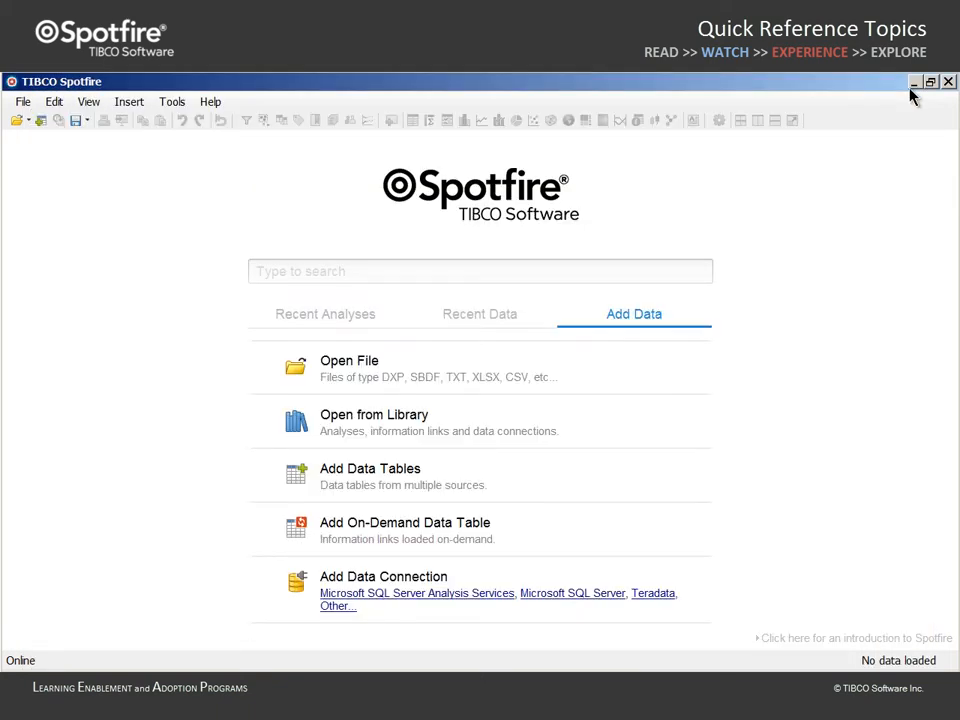
mouse_move(336, 420)
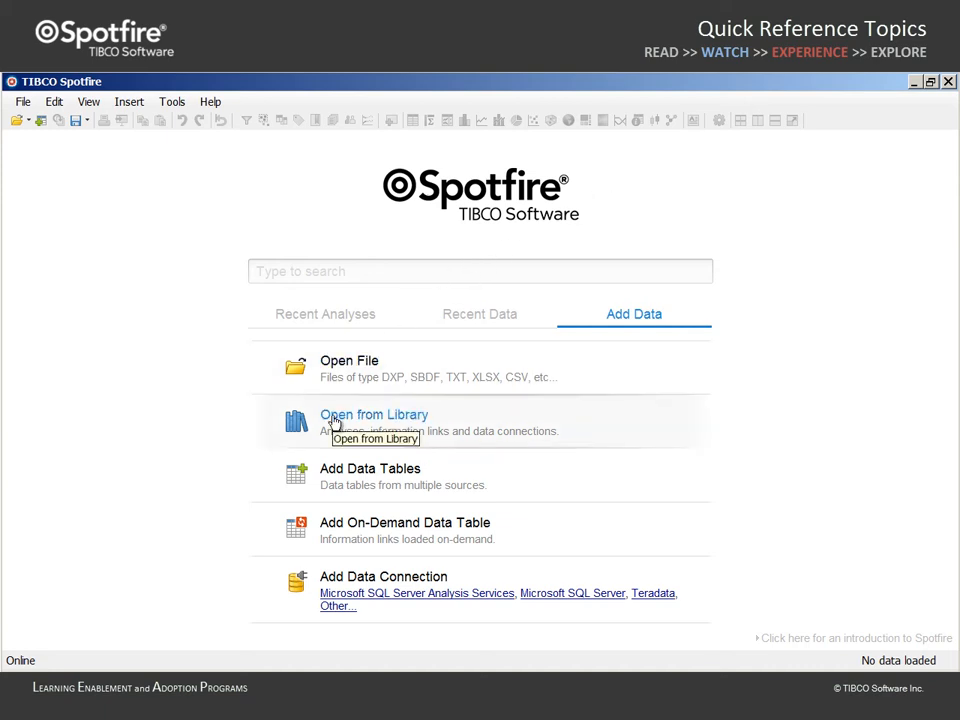
click(372, 414)
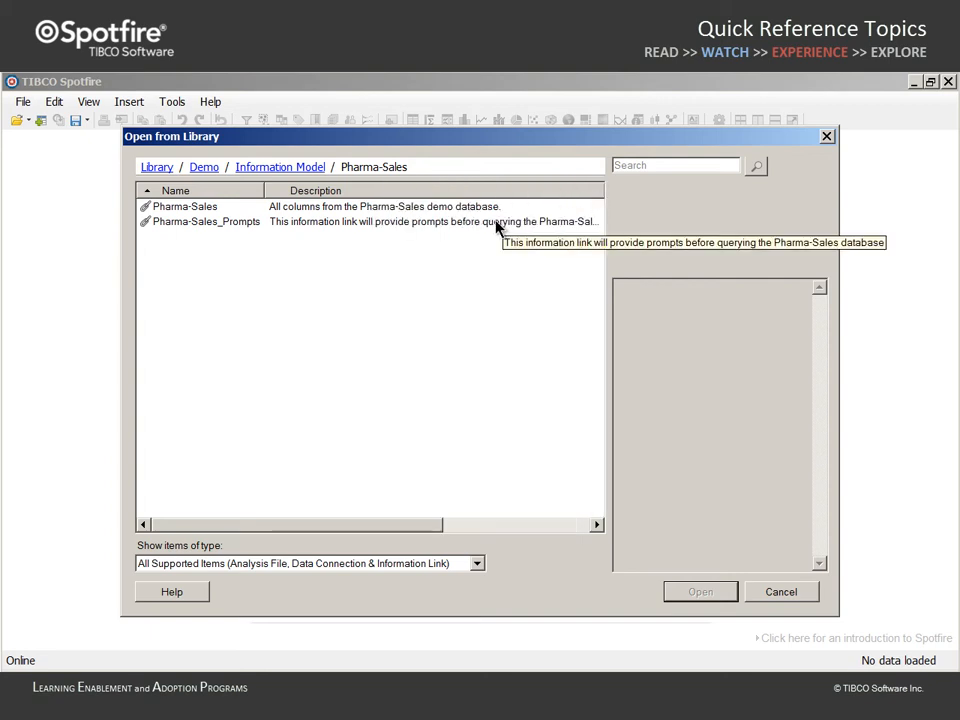
click(206, 220)
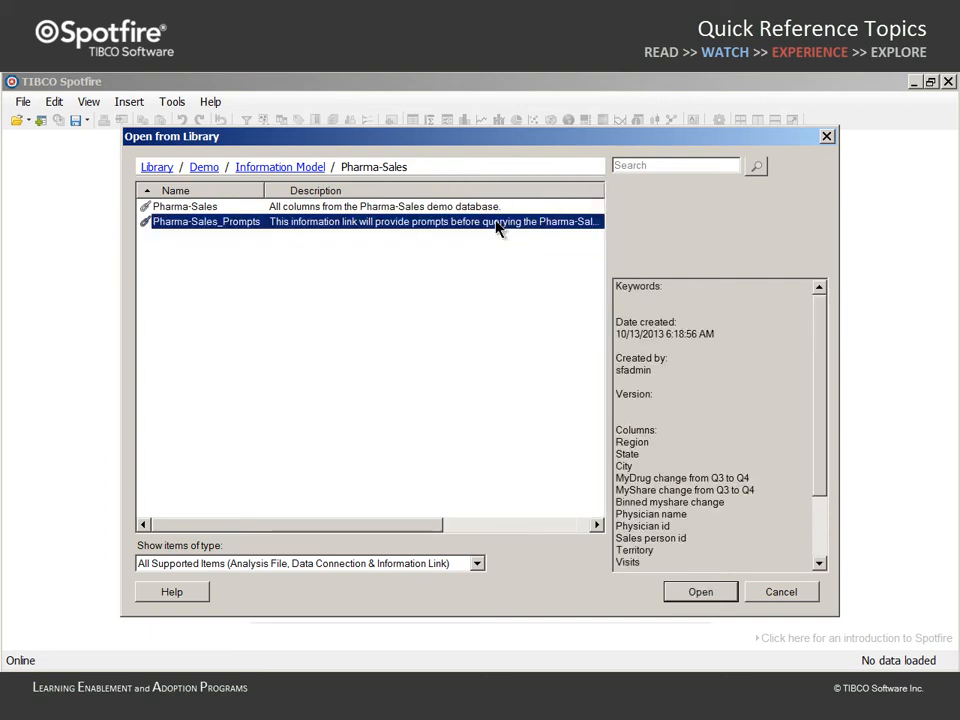
scroll(down, 3)
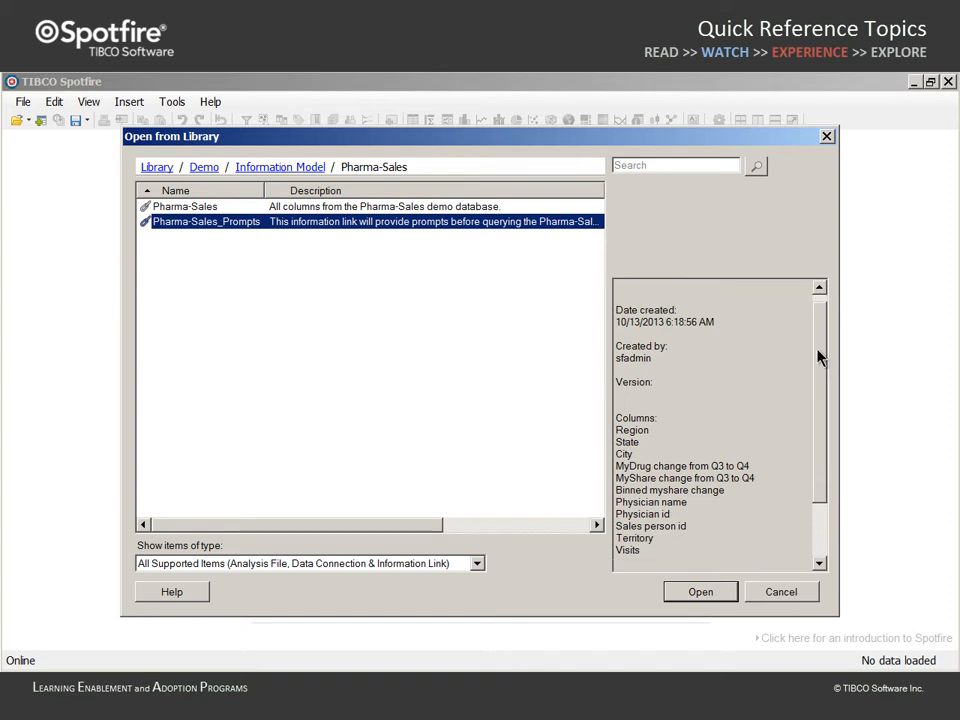
scroll(down, 3)
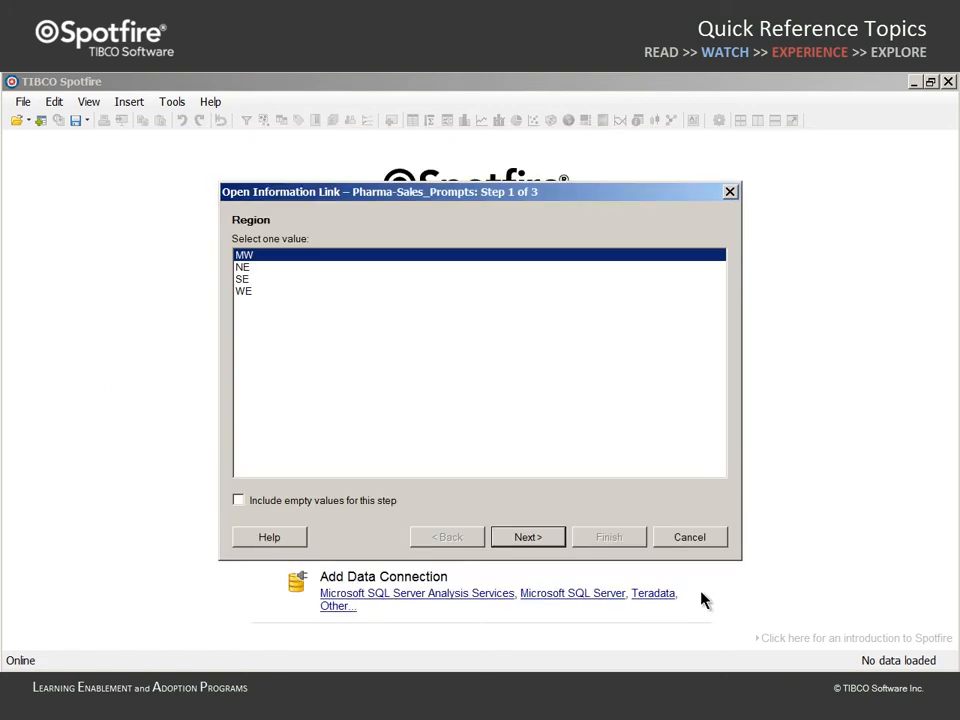
mouse_move(540, 470)
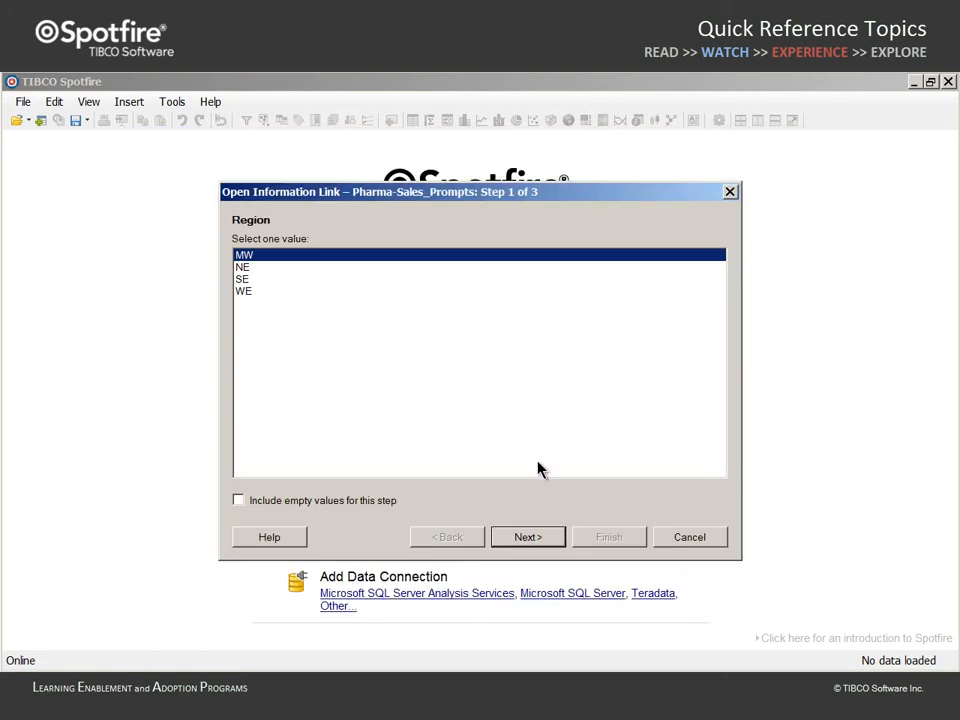
- Choose region NE, then states Connecticut, Massachusetts and New Hampshire, and proceed to the range prompt
click(244, 268)
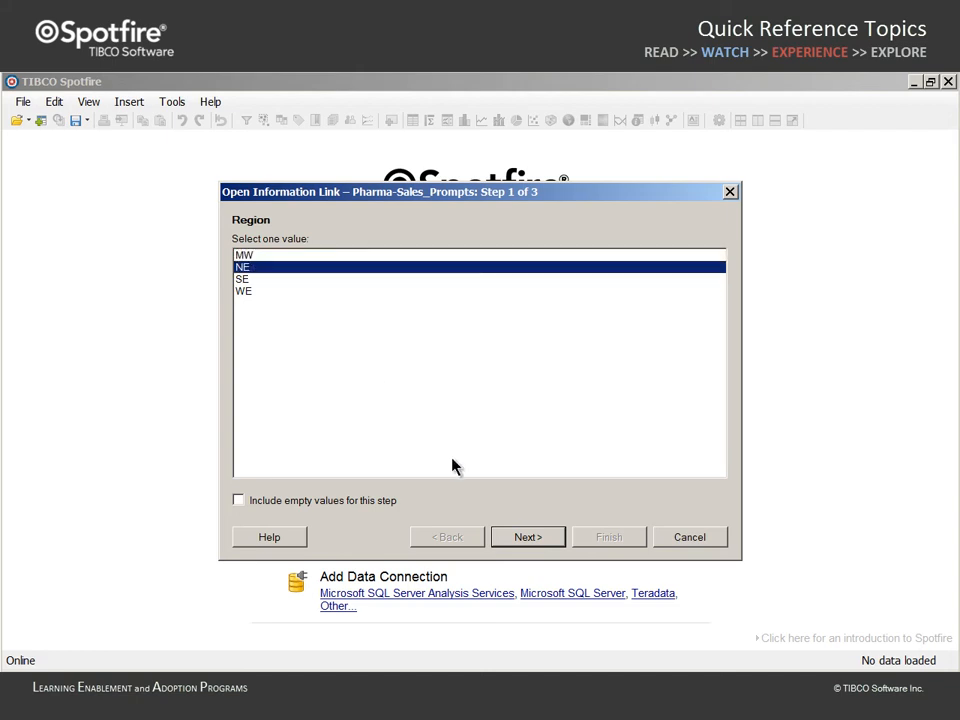
click(528, 536)
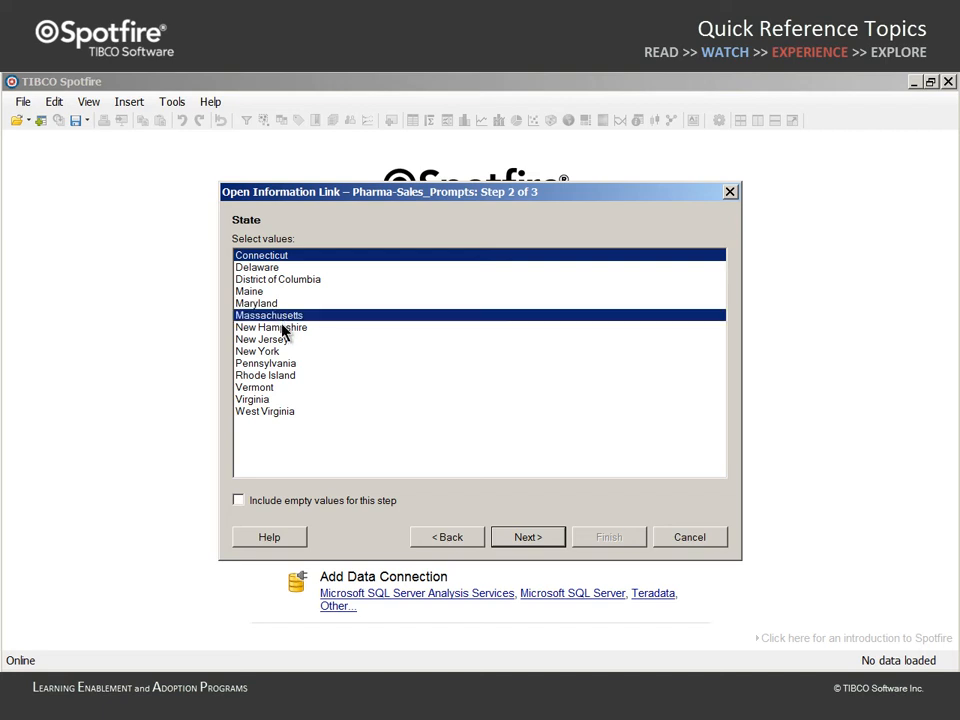
click(272, 328)
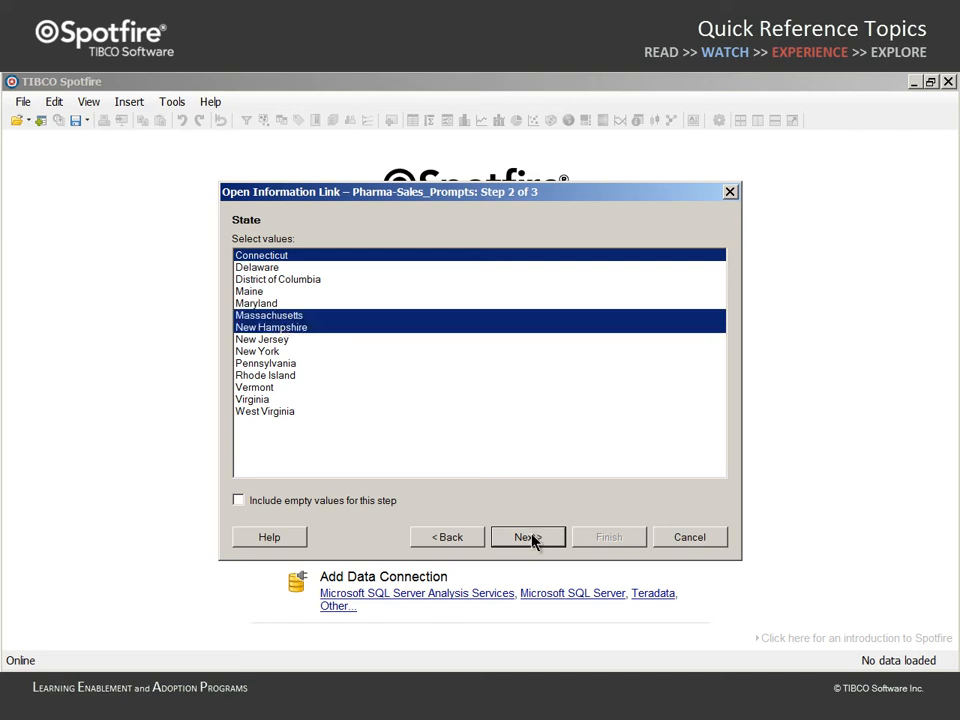
click(528, 536)
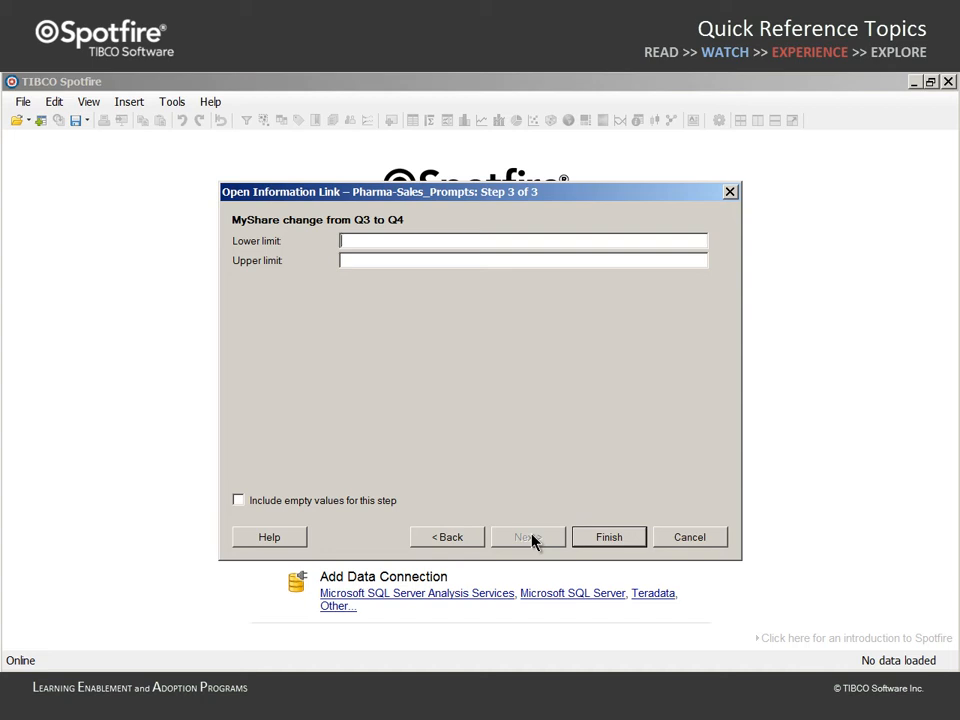
- Enter a MyShare change range of -50 to 50, finish loading the data and review the Filters panel
text(-50)
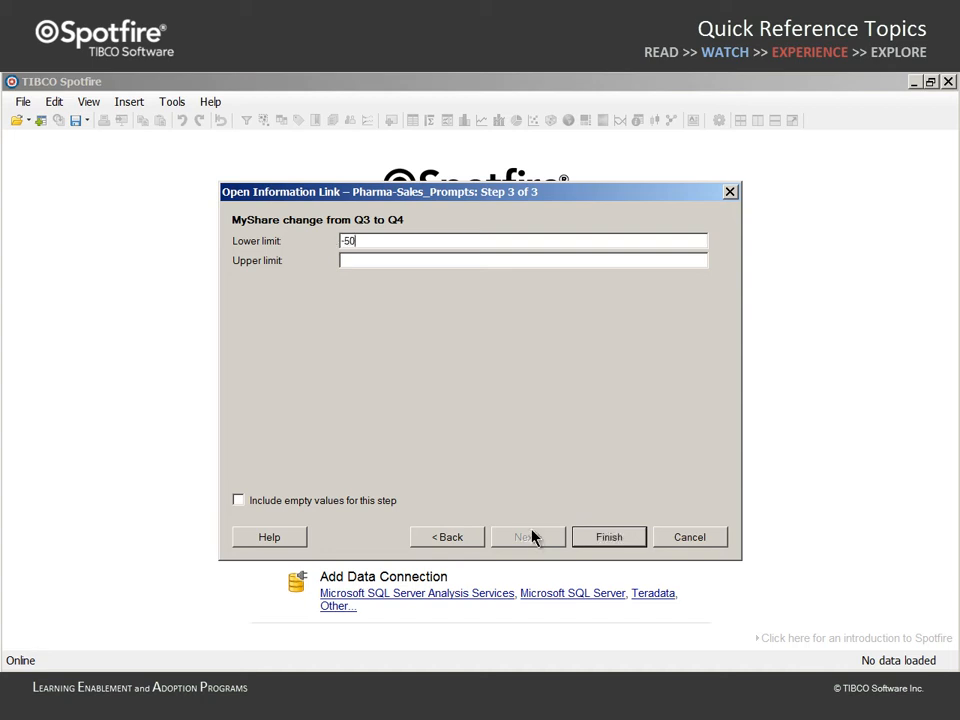
text(50)
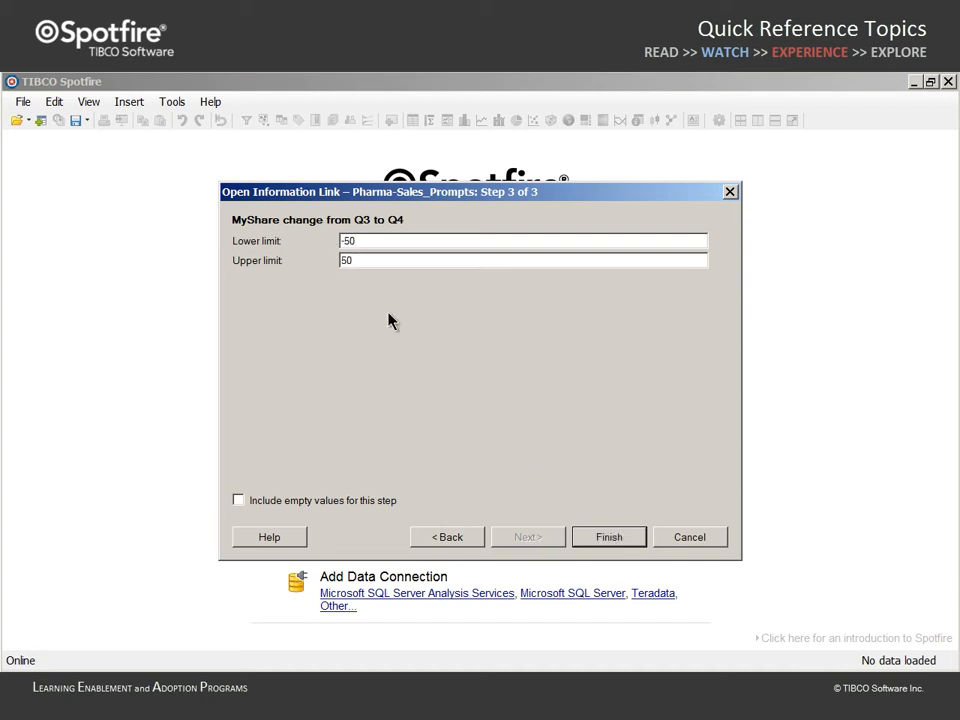
click(608, 536)
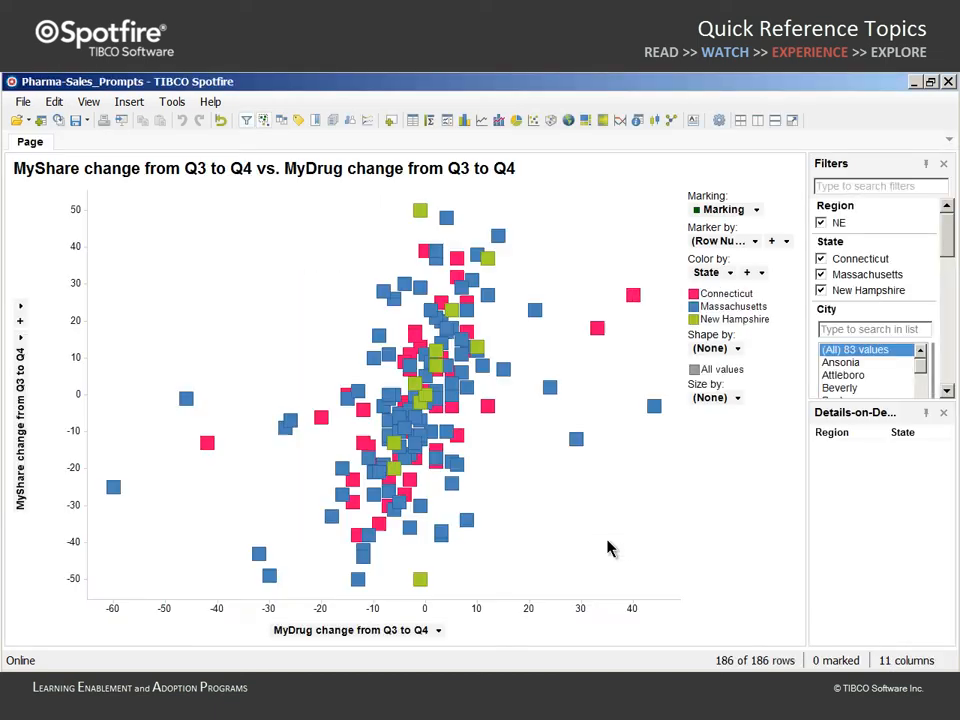
scroll(down, 3)
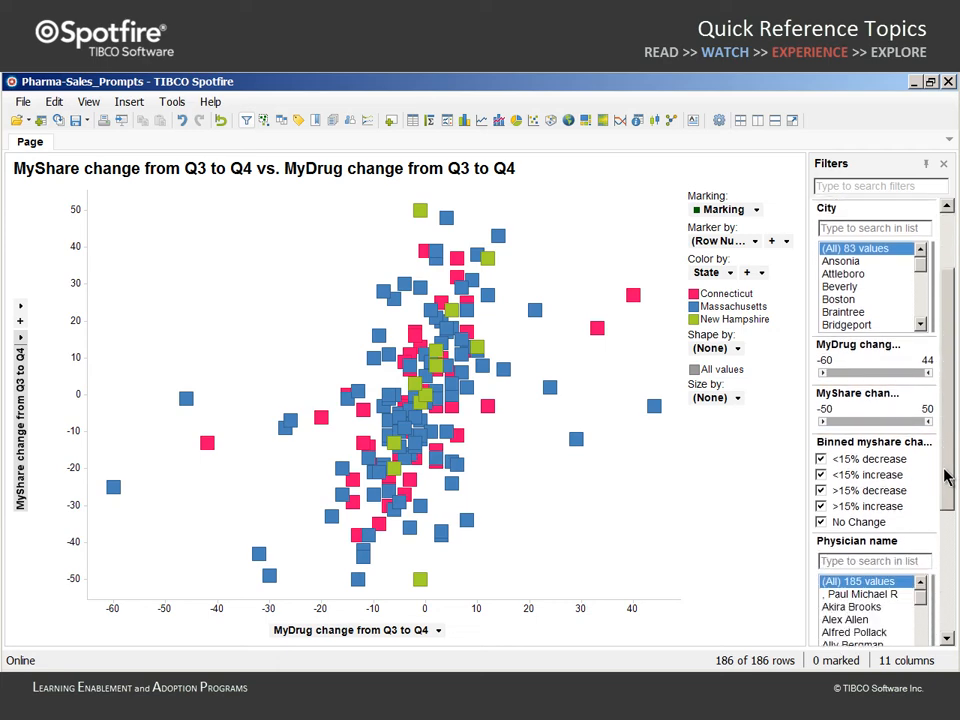
scroll(down, 3)
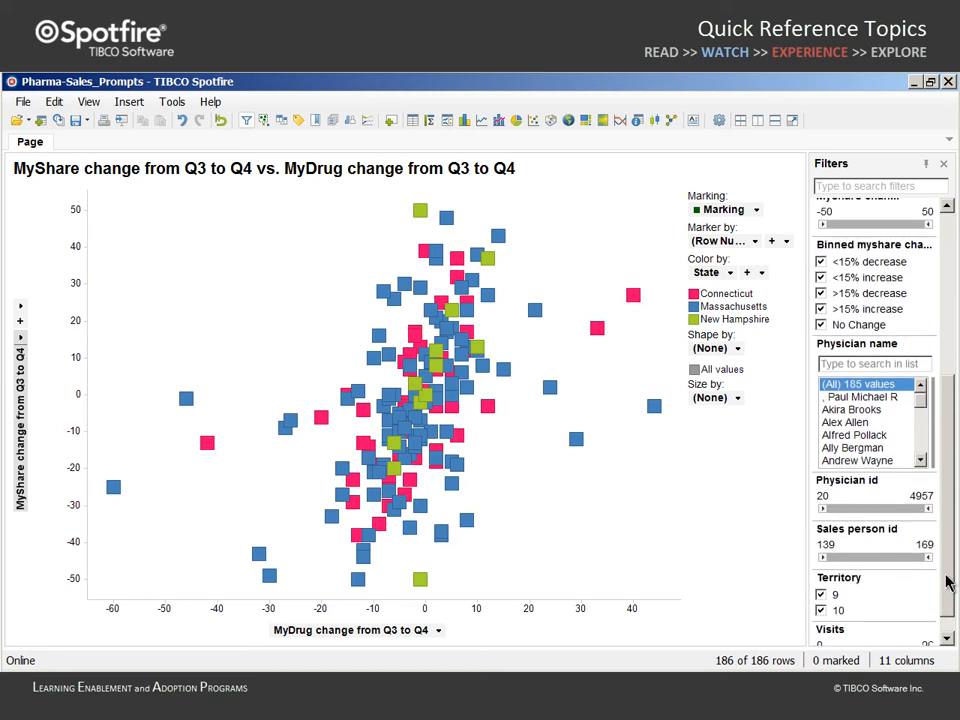
scroll(down, 3)
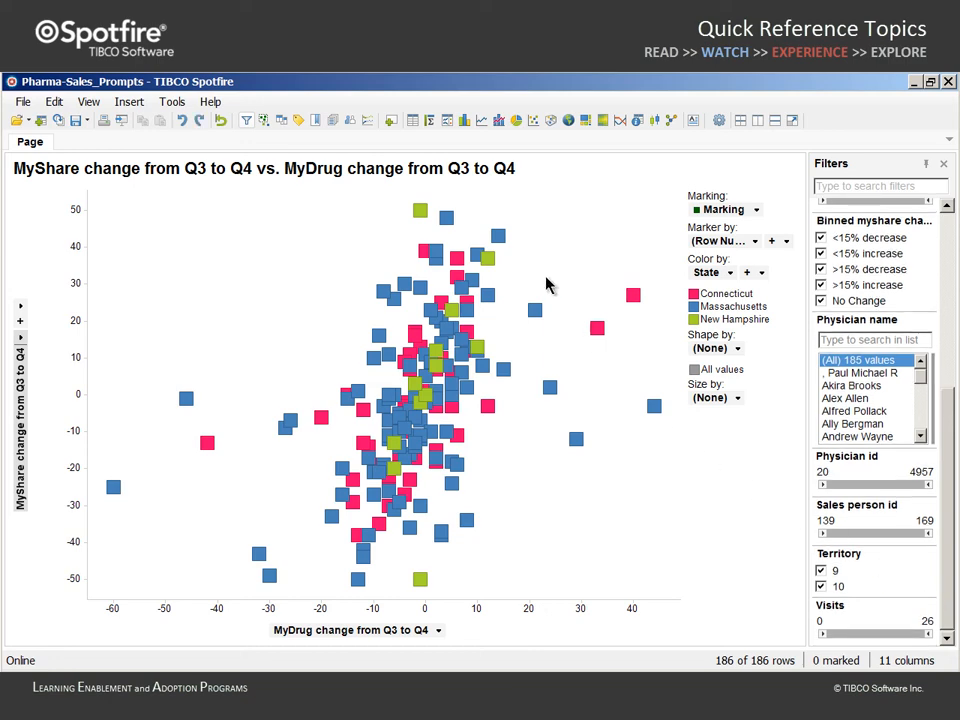
- Add a bar chart of row counts for the three NE states to the page
click(516, 120)
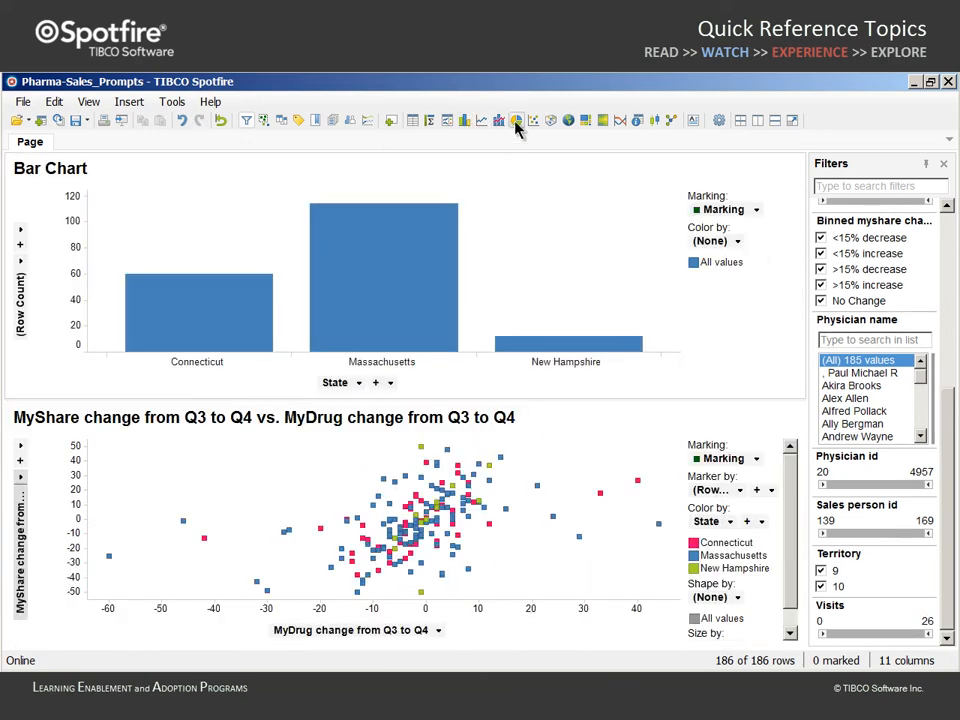
click(516, 120)
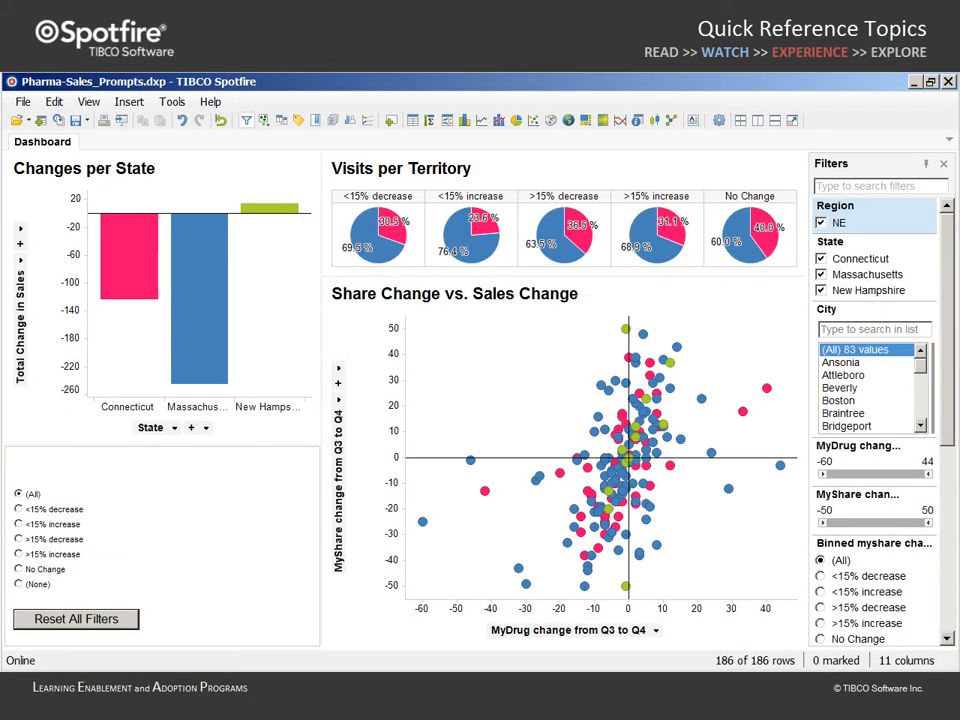
click(22, 100)
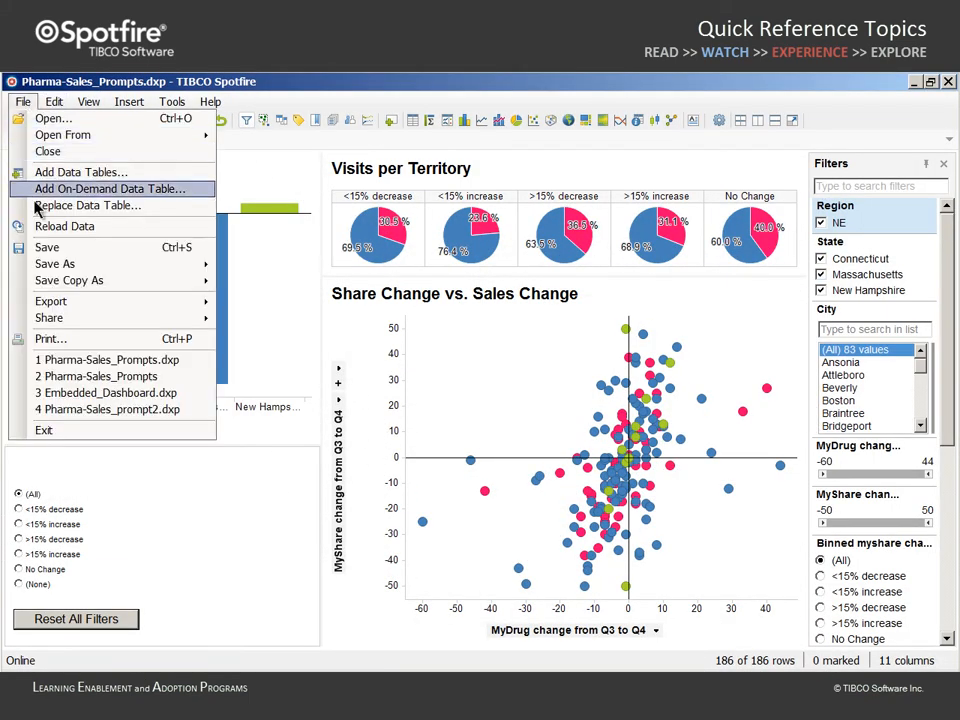
click(48, 248)
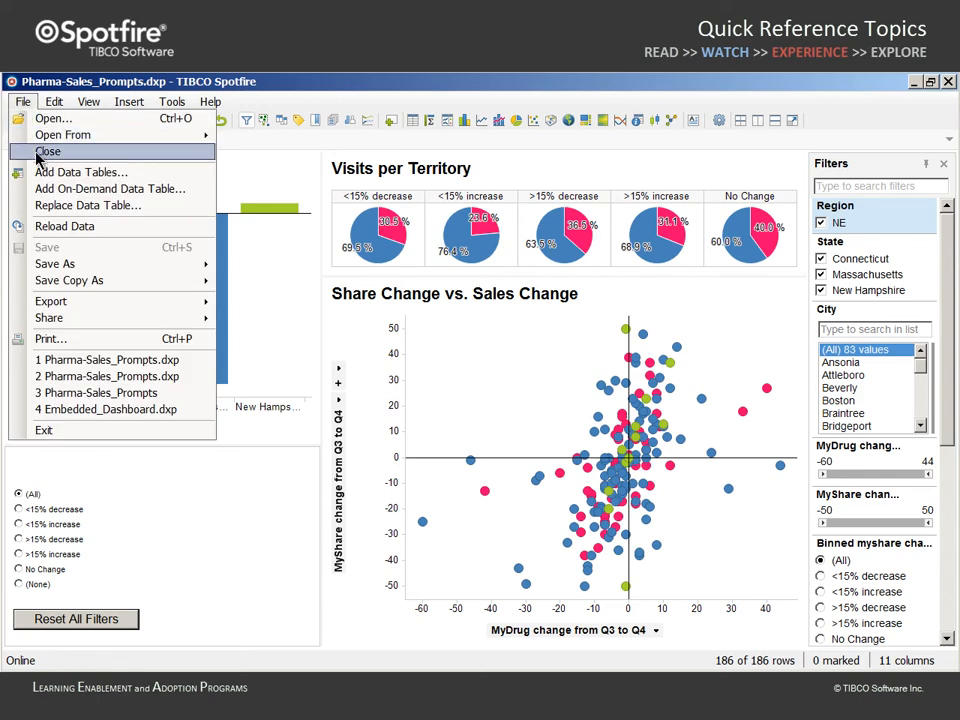
click(48, 152)
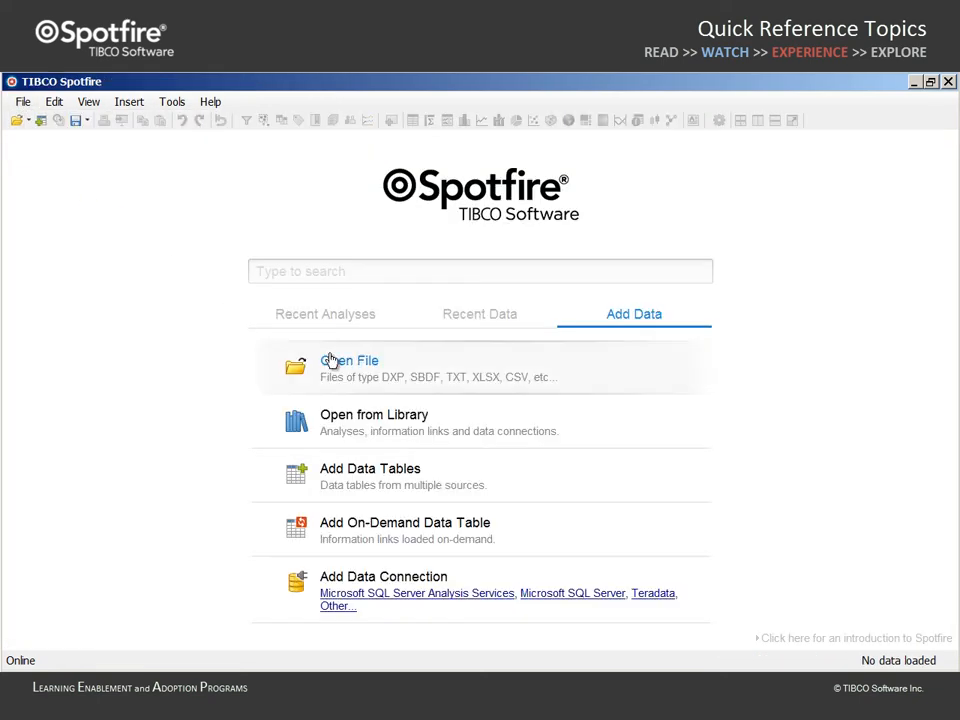
mouse_move(500, 522)
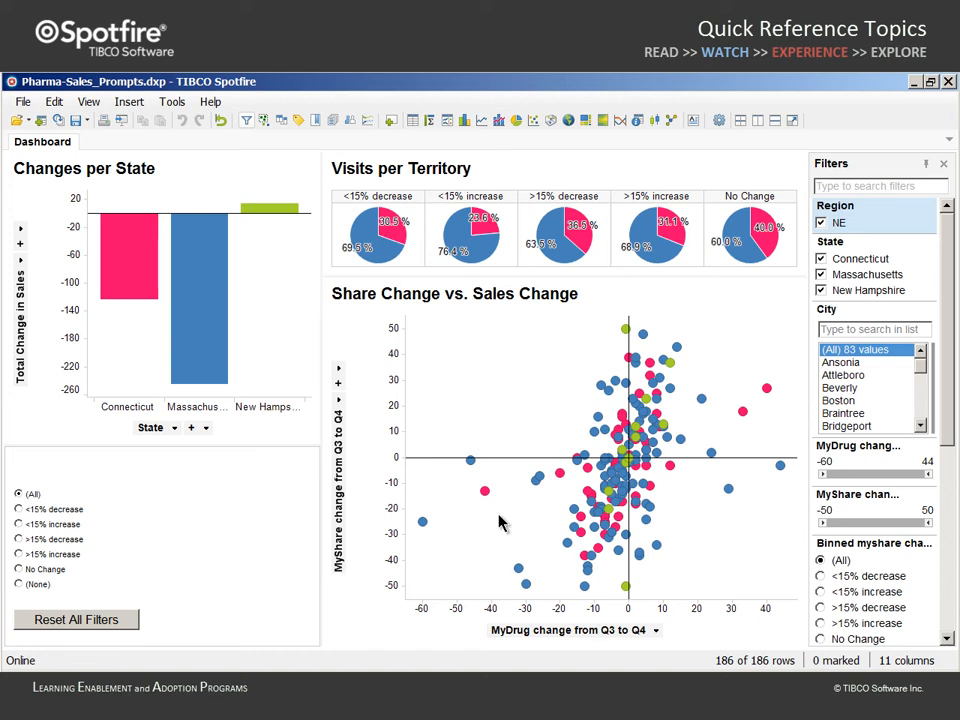
- Enable 'Prompt for new settings before loading' in the Pharma-Sales_Prompts data table properties
click(54, 100)
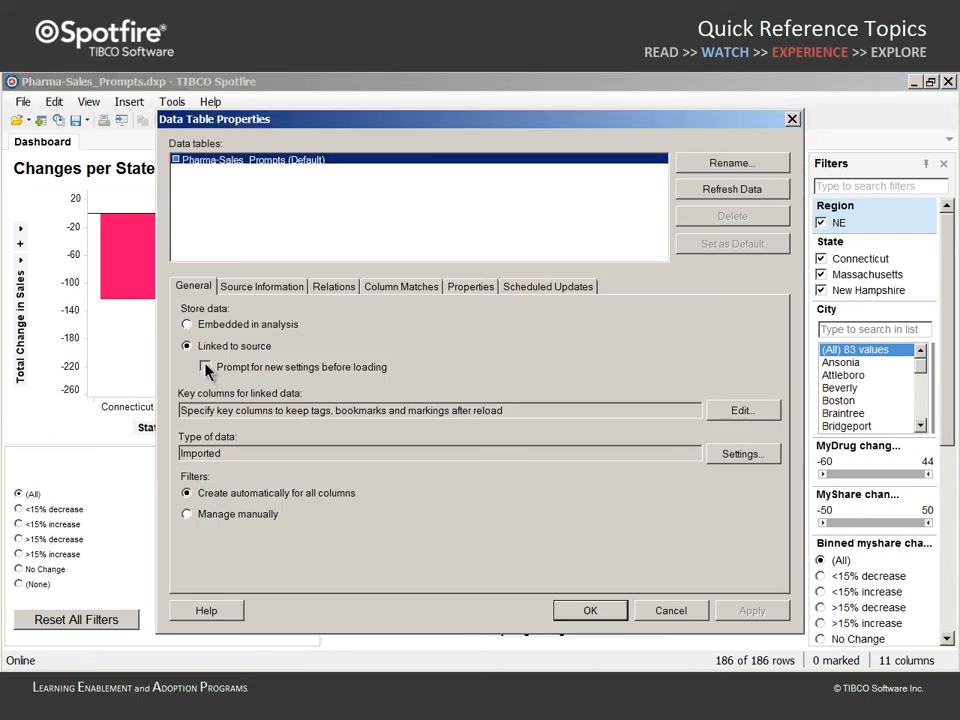
click(206, 368)
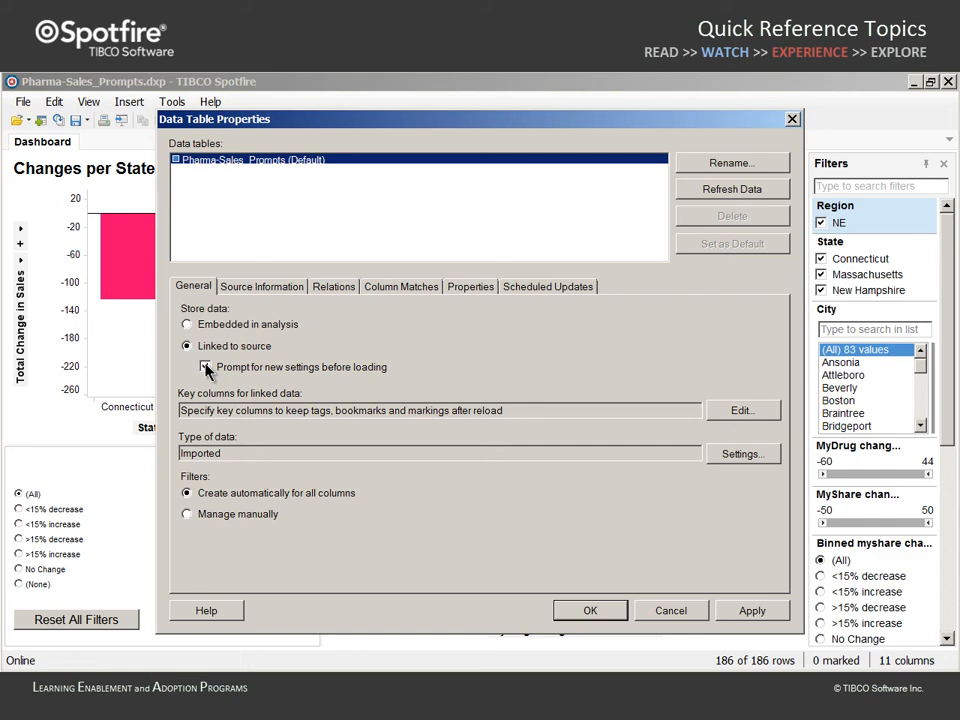
click(590, 610)
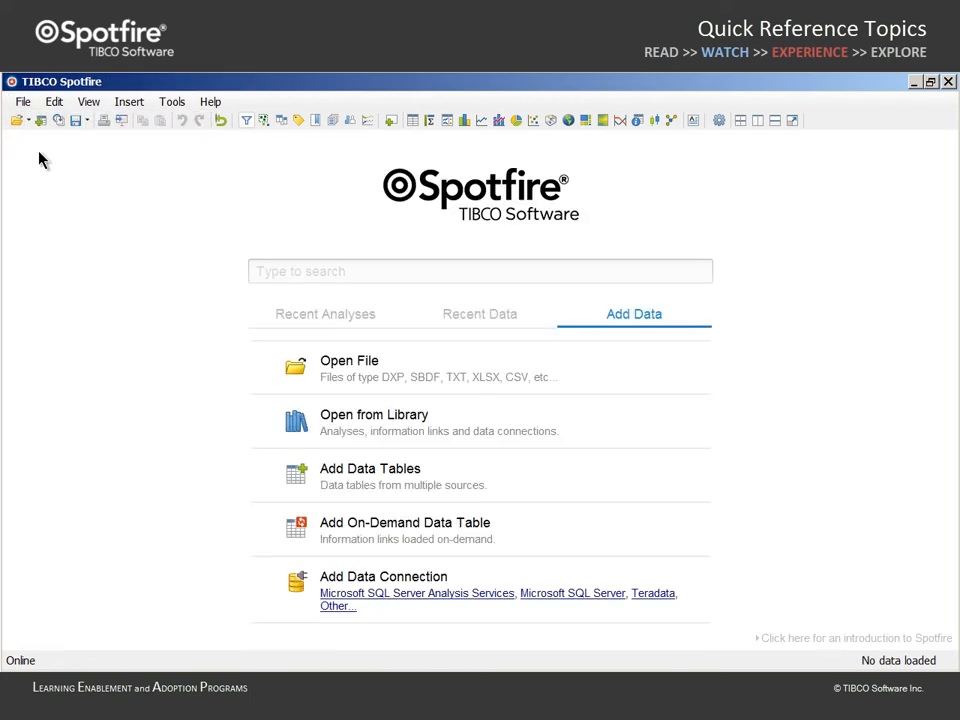
- Reopen the saved Pharma-Sales_Prompts.dxp analysis from disk
click(348, 360)
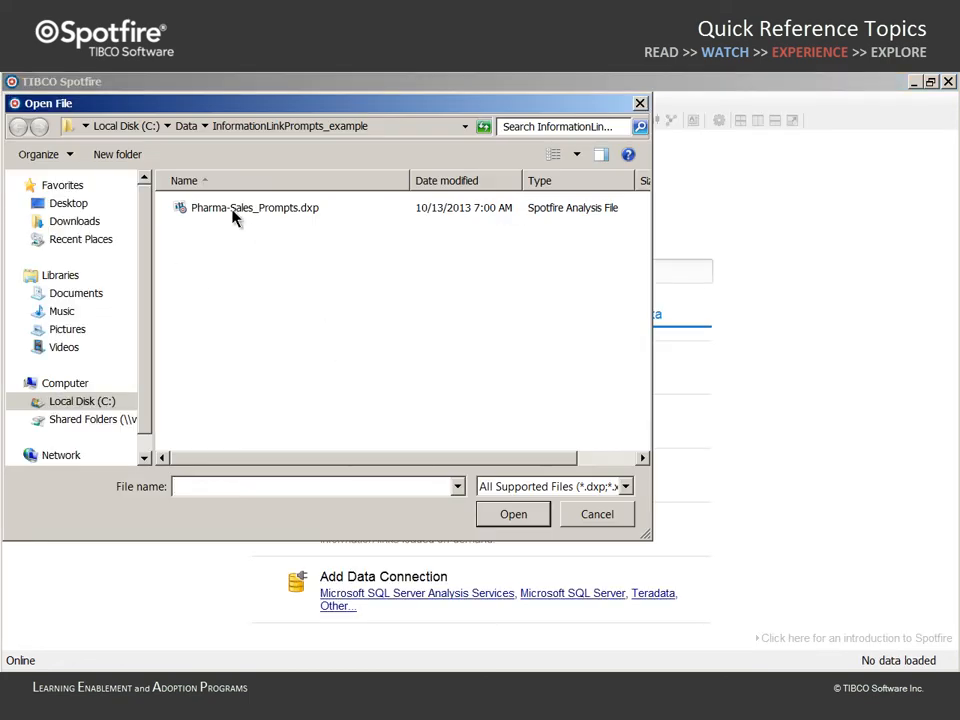
double_click(254, 206)
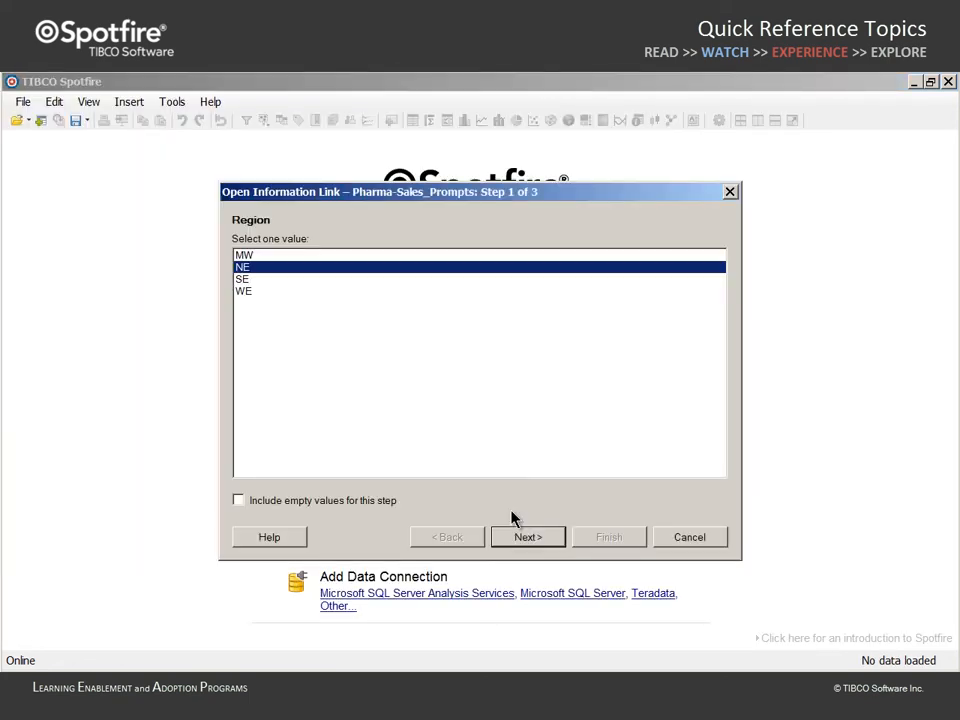
- Answer the prompts with region SE, the Southeast states including Kentucky, and MyShare upper limit 0
click(244, 278)
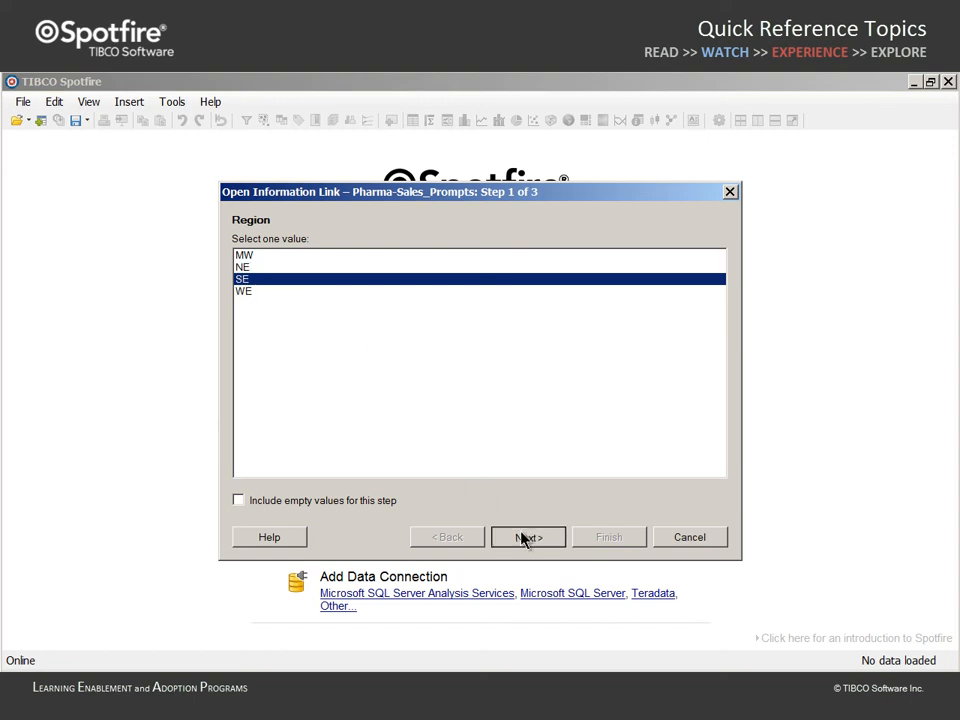
click(528, 536)
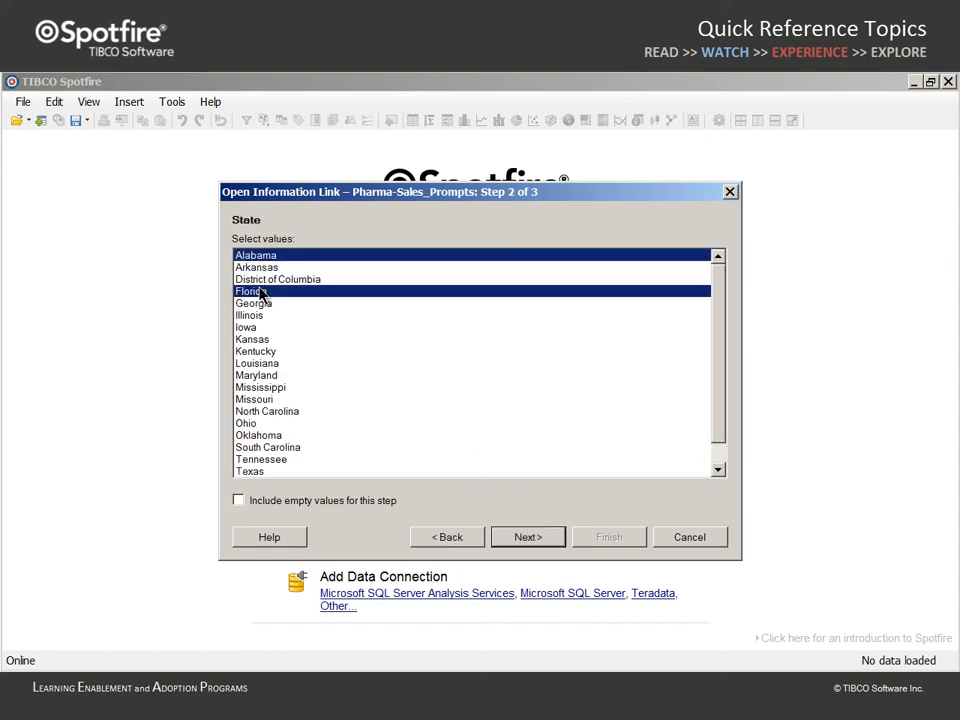
click(254, 352)
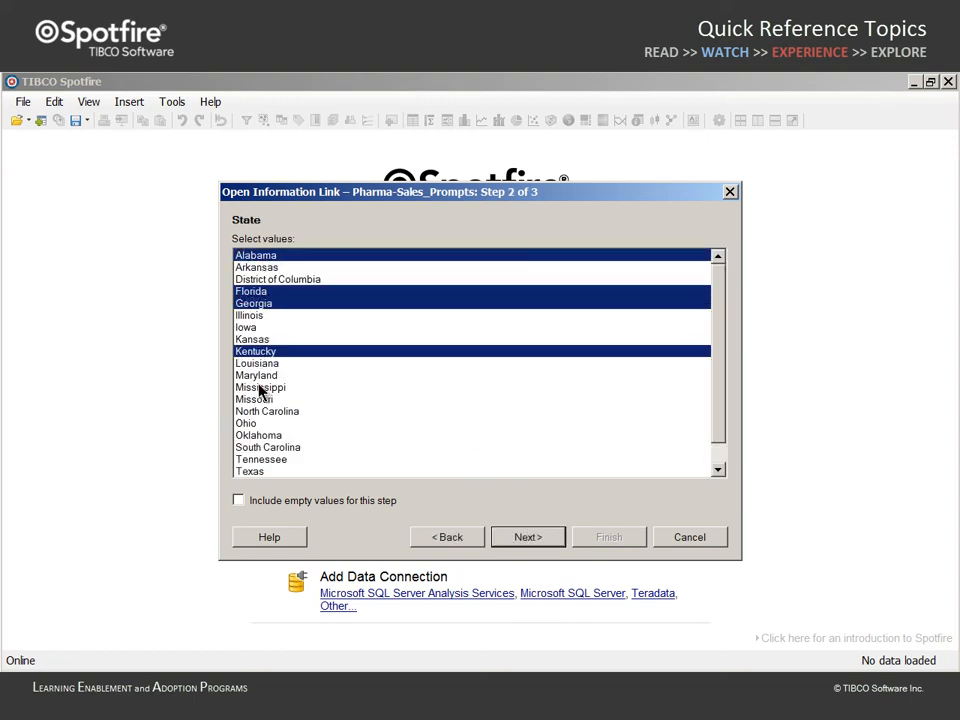
click(528, 536)
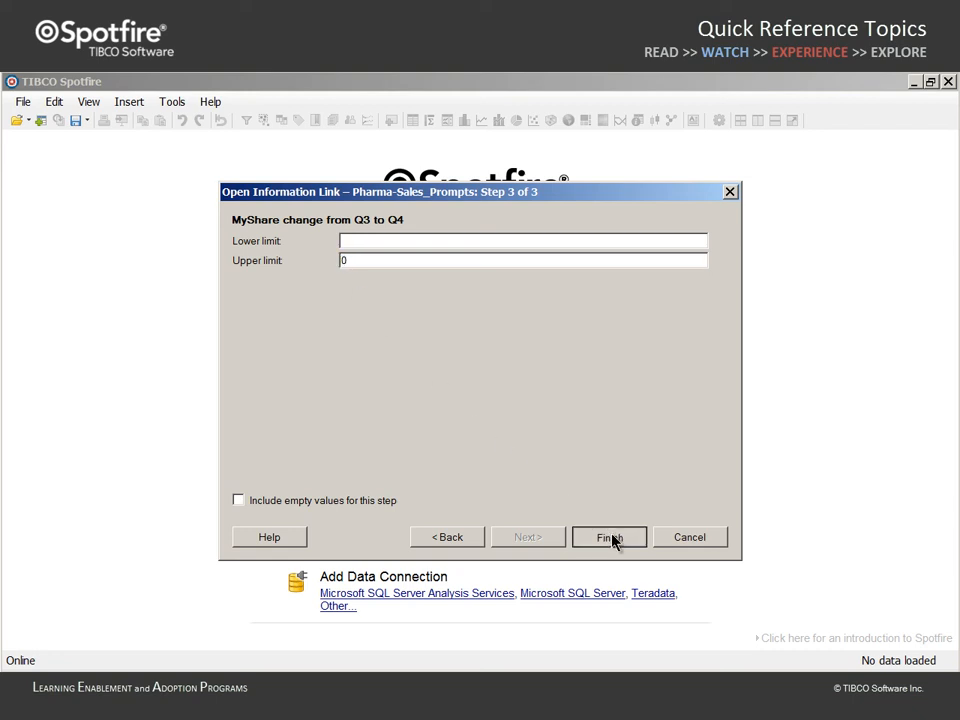
click(608, 536)
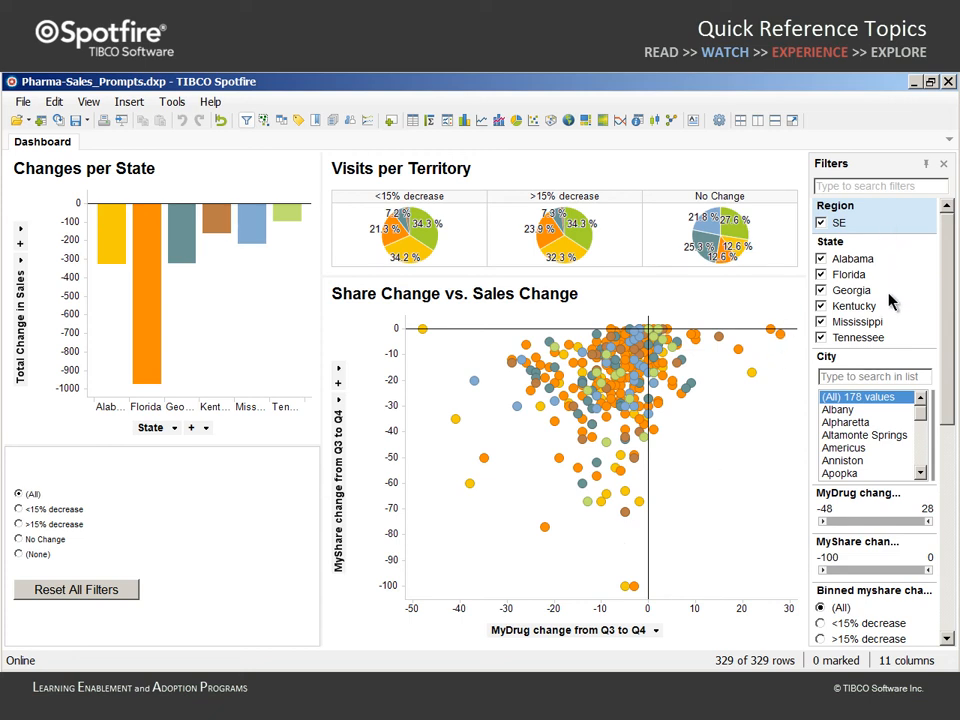
mouse_move(864, 588)
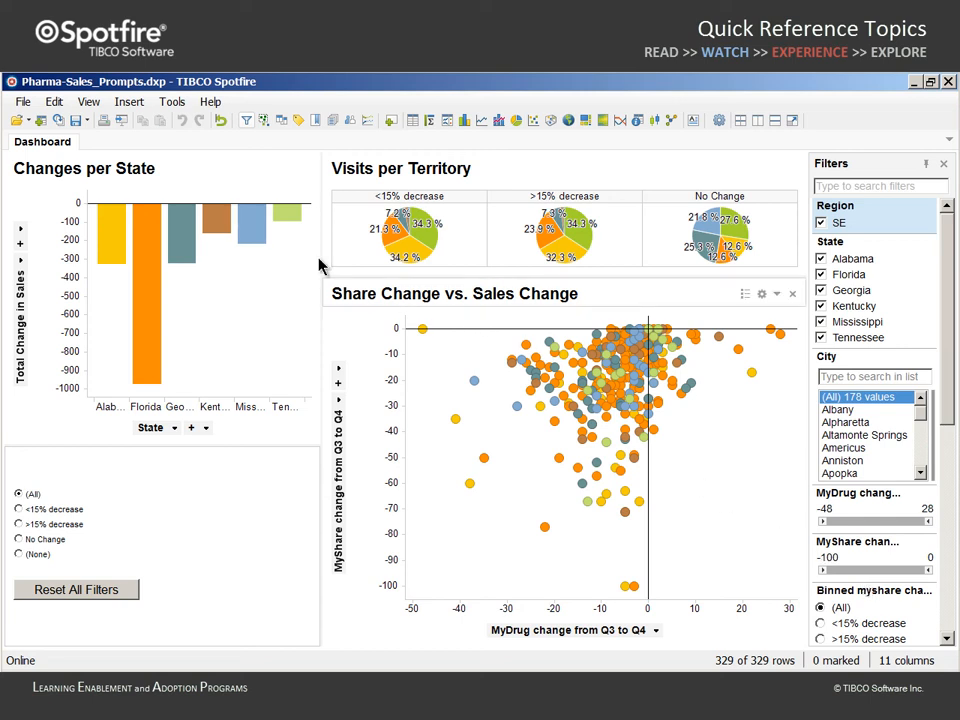
mouse_move(78, 120)
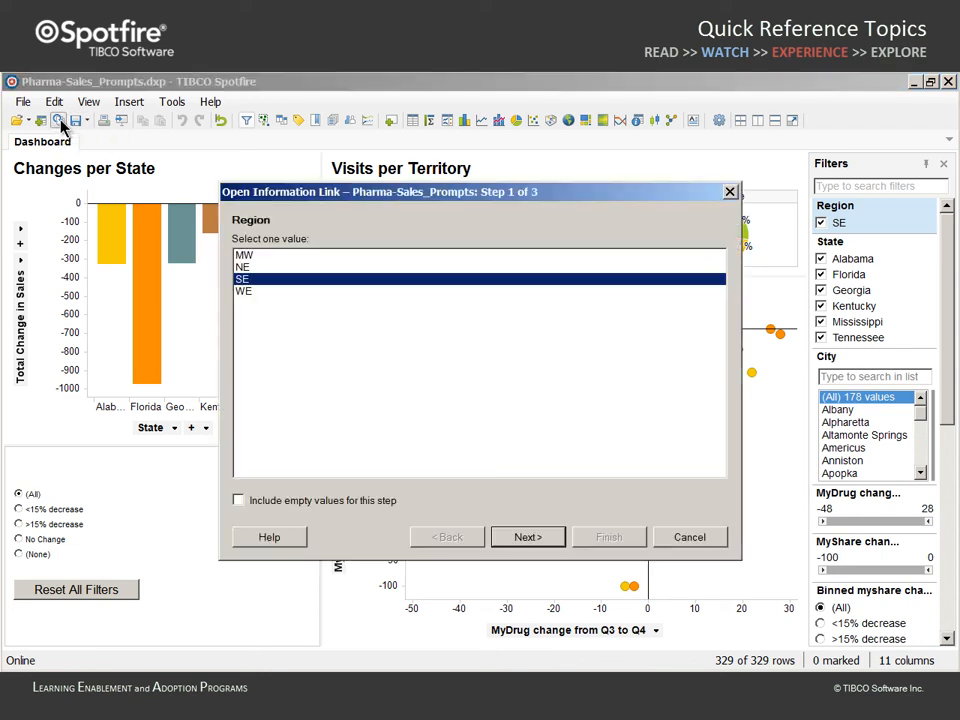
- Keep SE and the selected states, set MyShare lower limit 0 and finish, leaving 262 rows
click(528, 536)
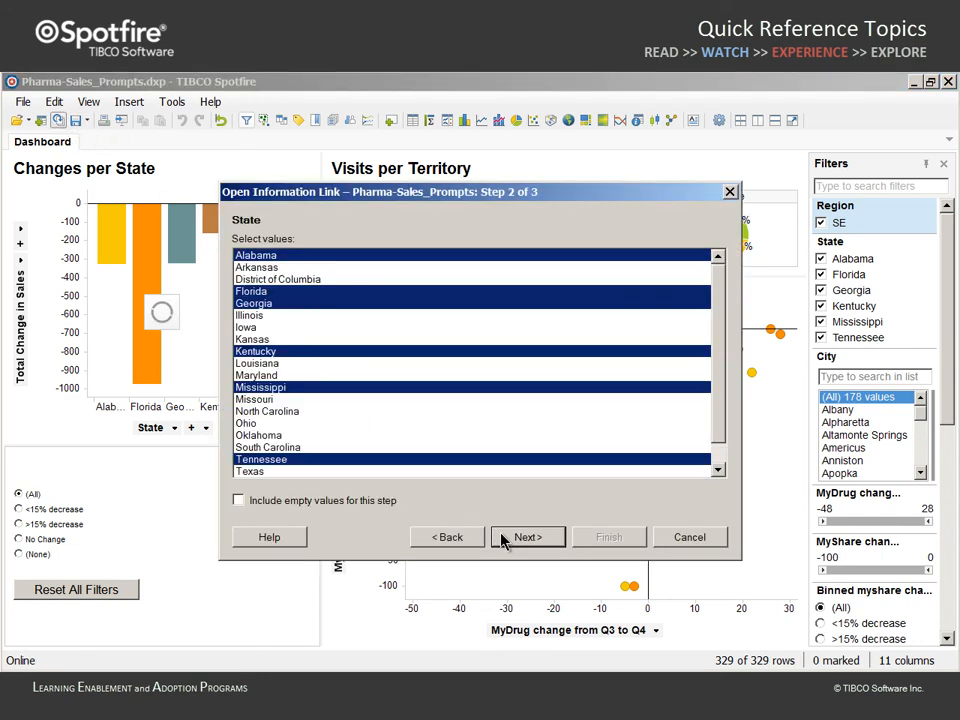
click(528, 536)
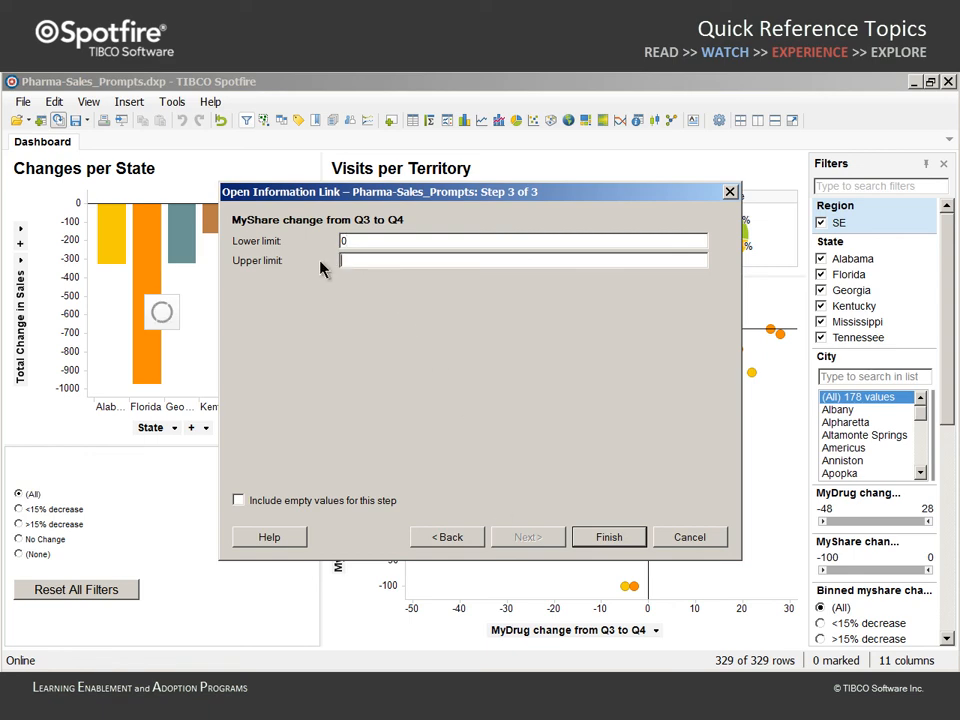
click(608, 536)
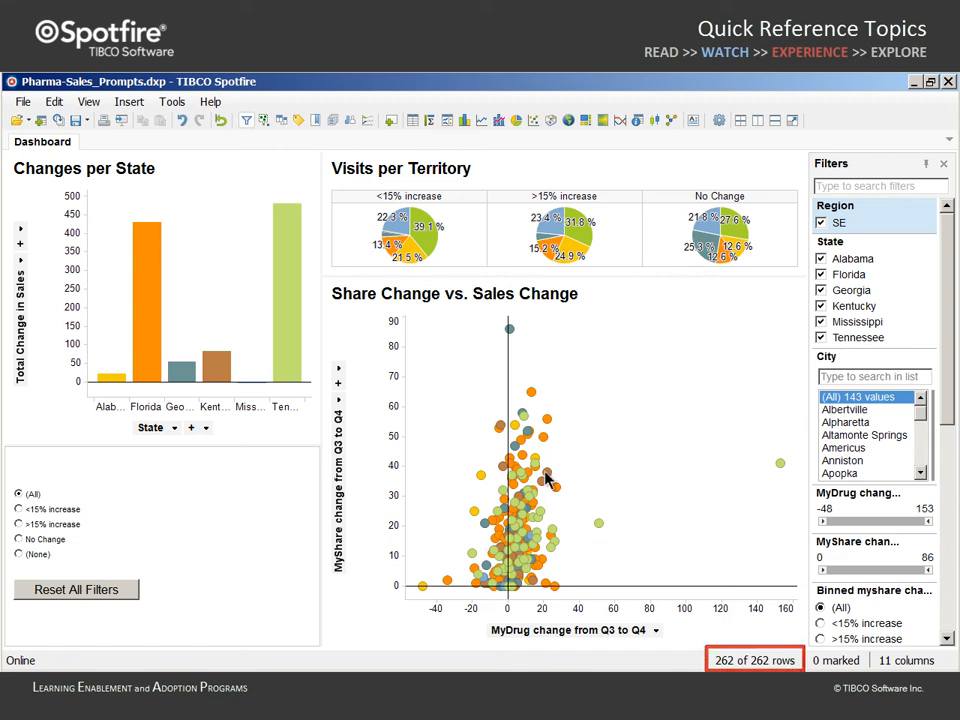
click(22, 100)
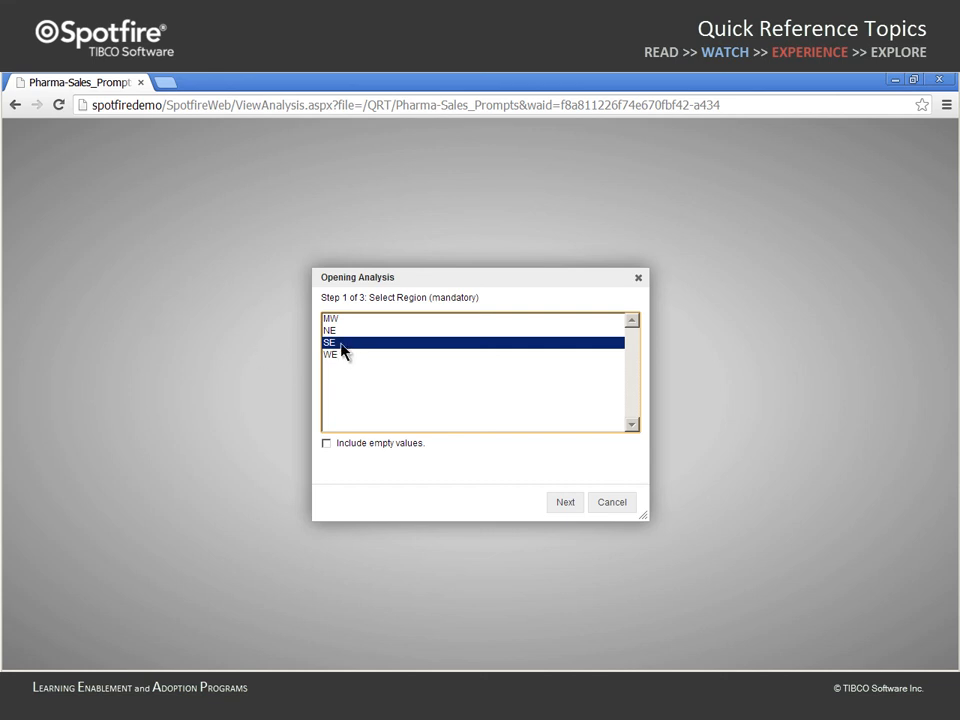
- Answer the Web Player prompts with SE and the Southeast states and finish to read the data
click(564, 502)
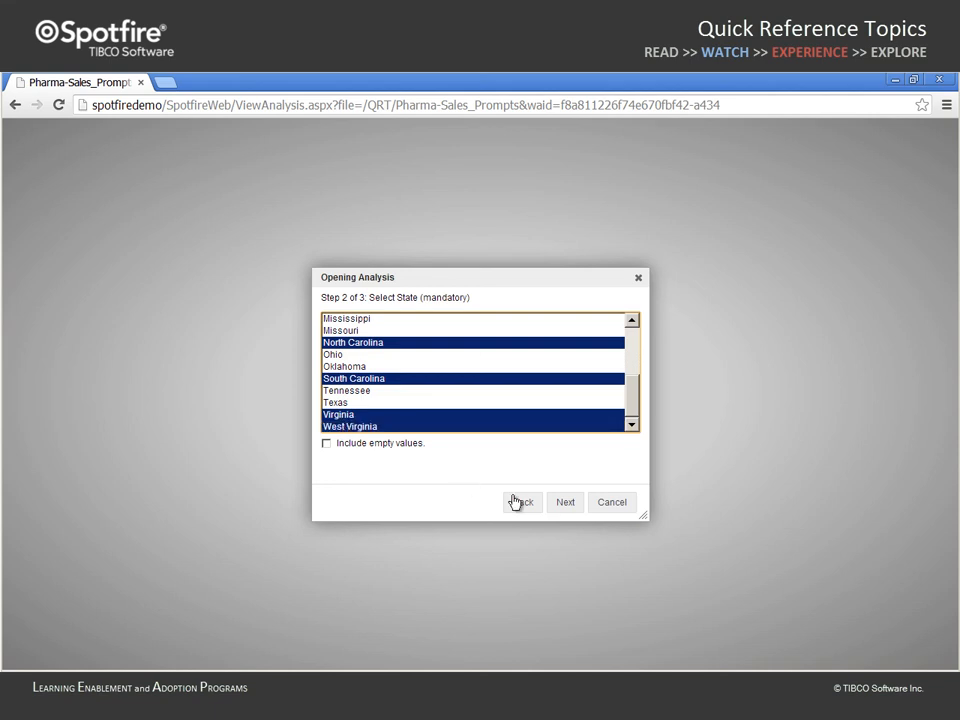
click(564, 502)
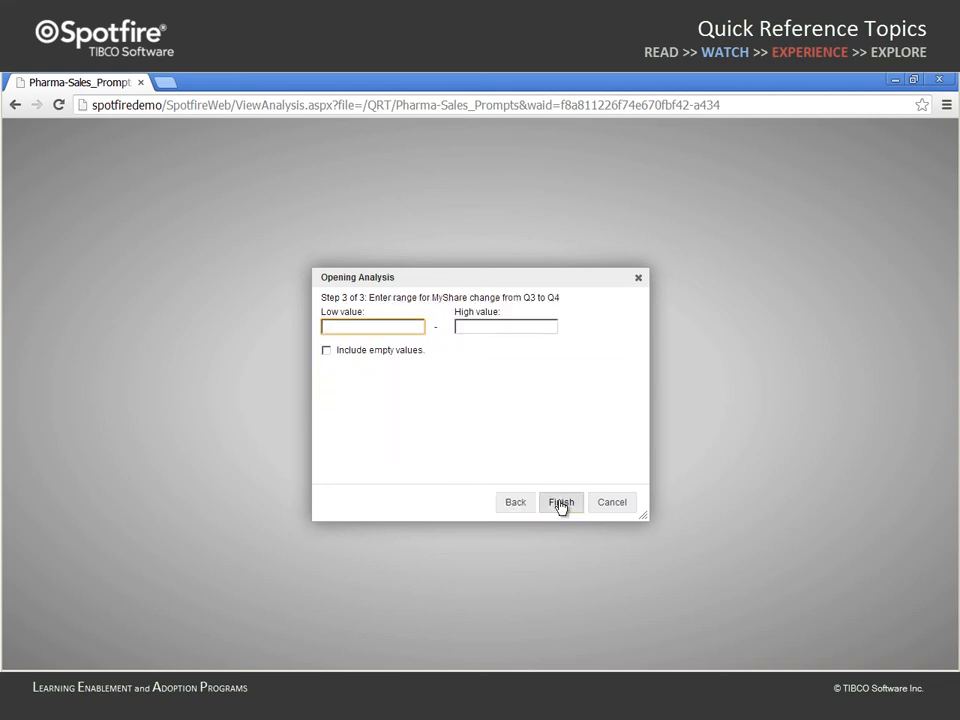
click(560, 502)
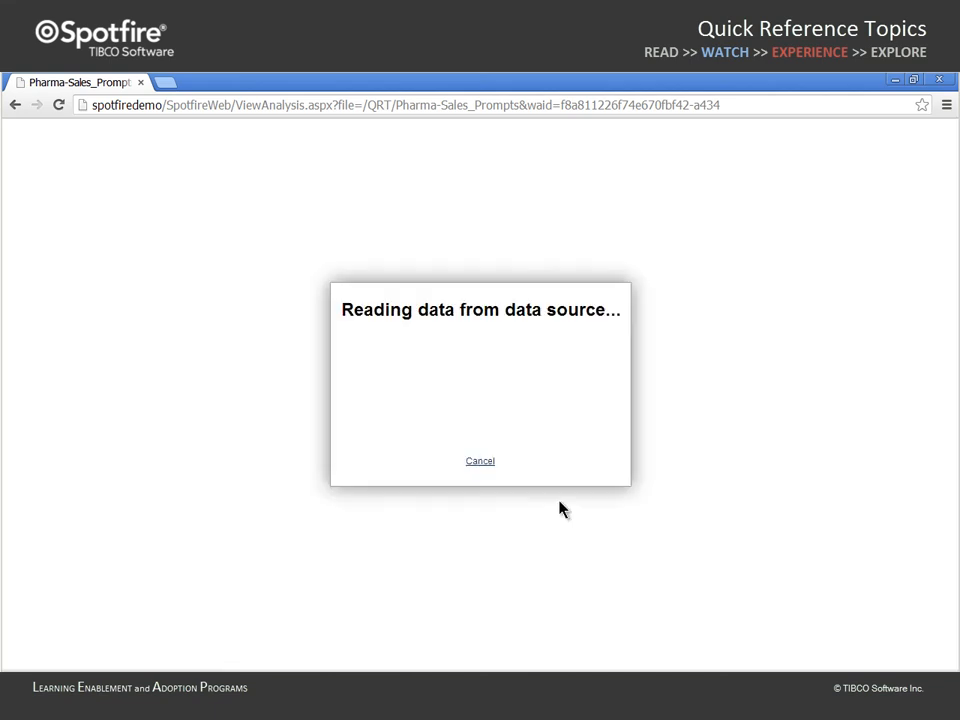